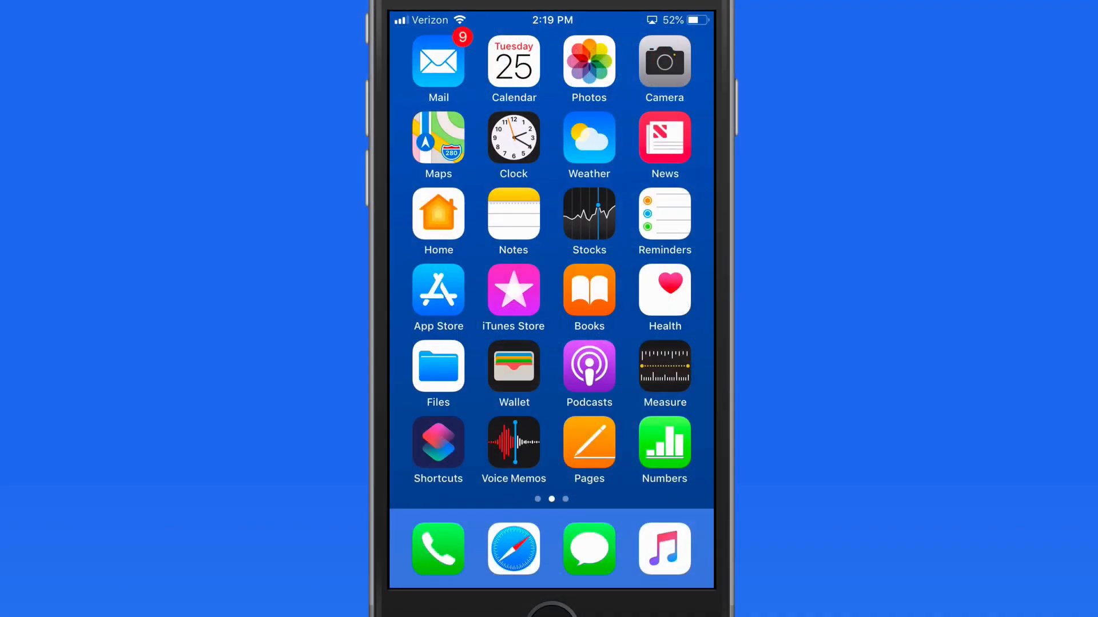
Launch the Shortcuts app from the Home Screen to reach its empty Library
{"action": "left_click", "coordinate": [438, 443]}
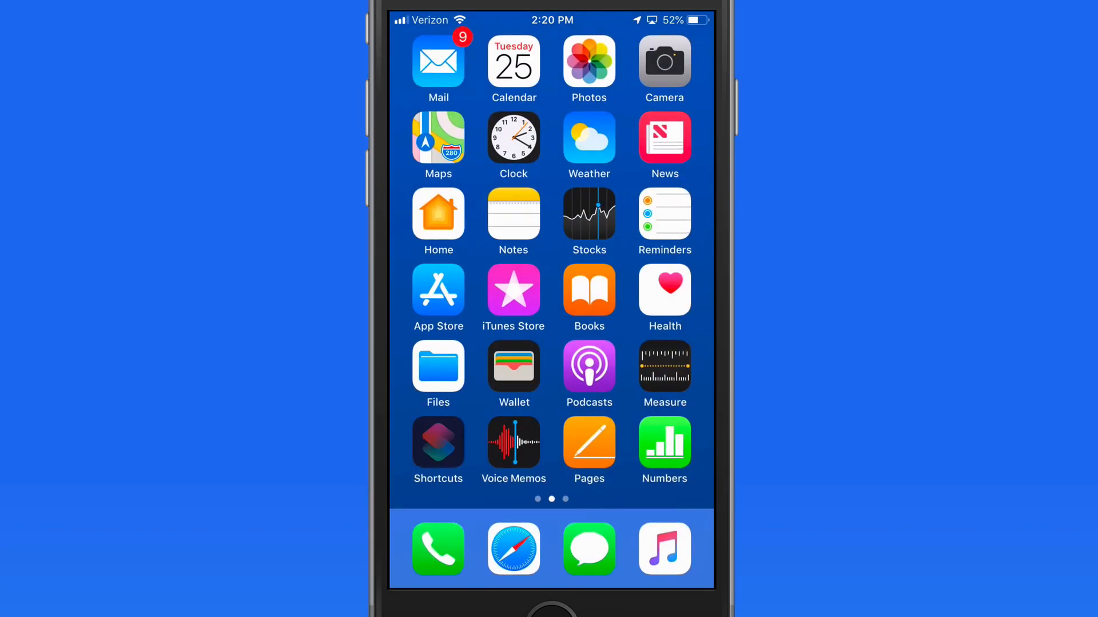
{"action": "left_click", "coordinate": [438, 444]}
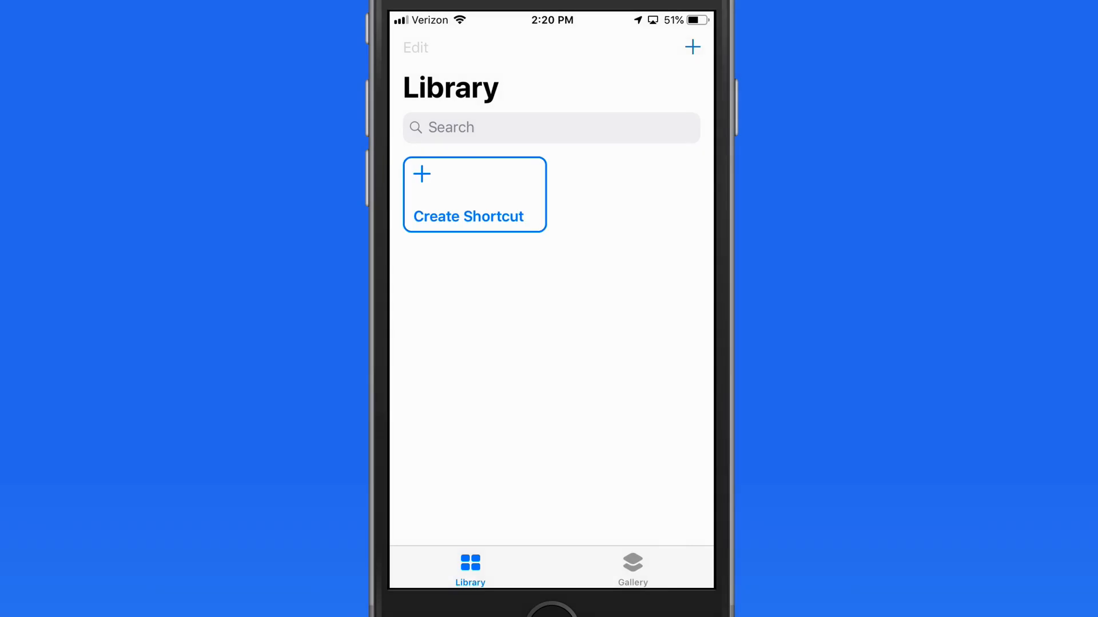
{"action": "left_click", "coordinate": [632, 566]}
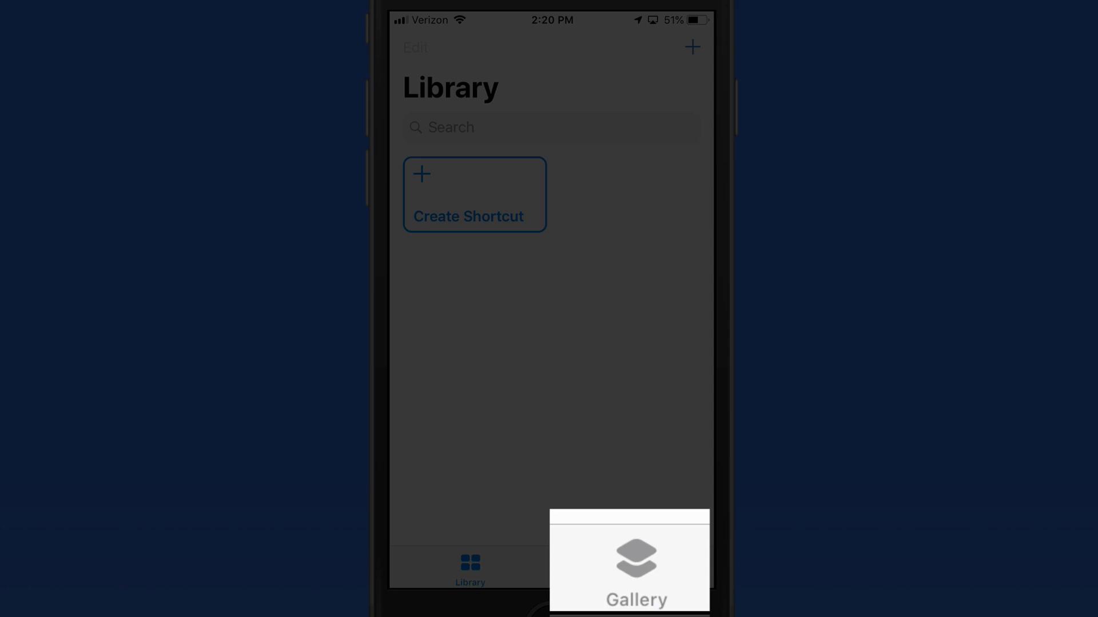
{"action": "left_click", "coordinate": [635, 567]}
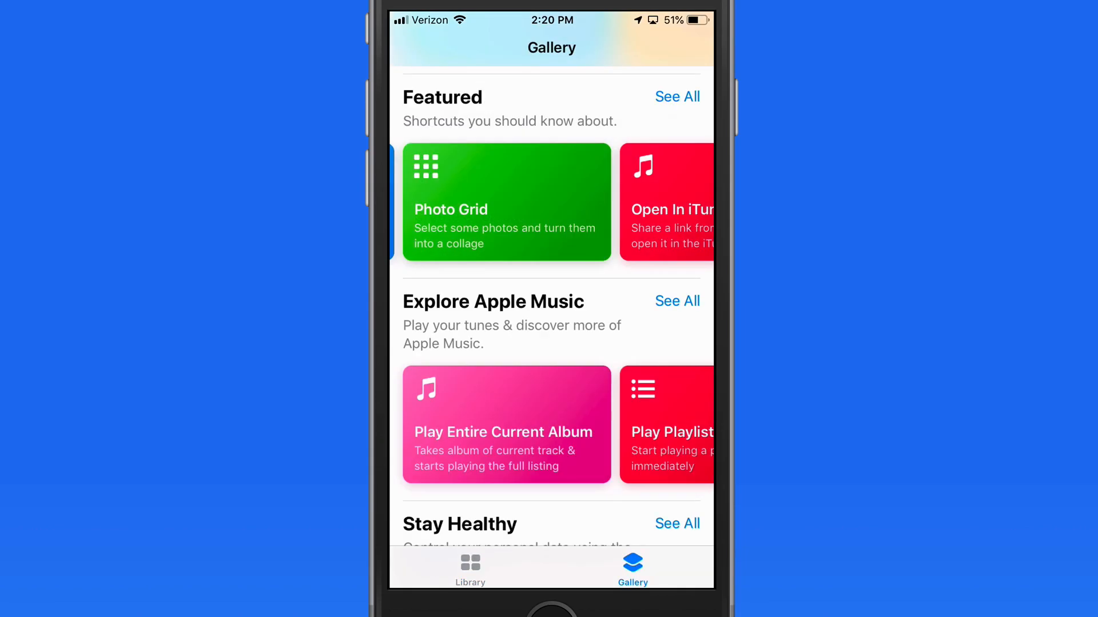
{"action": "left_click", "coordinate": [469, 566]}
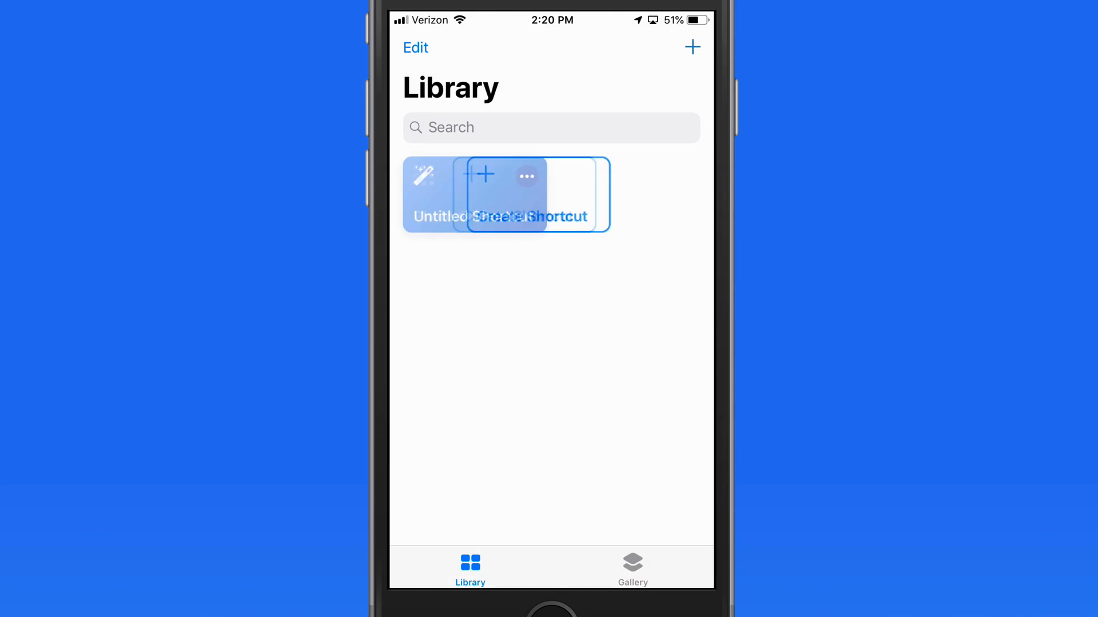
{"action": "left_click", "coordinate": [525, 195]}
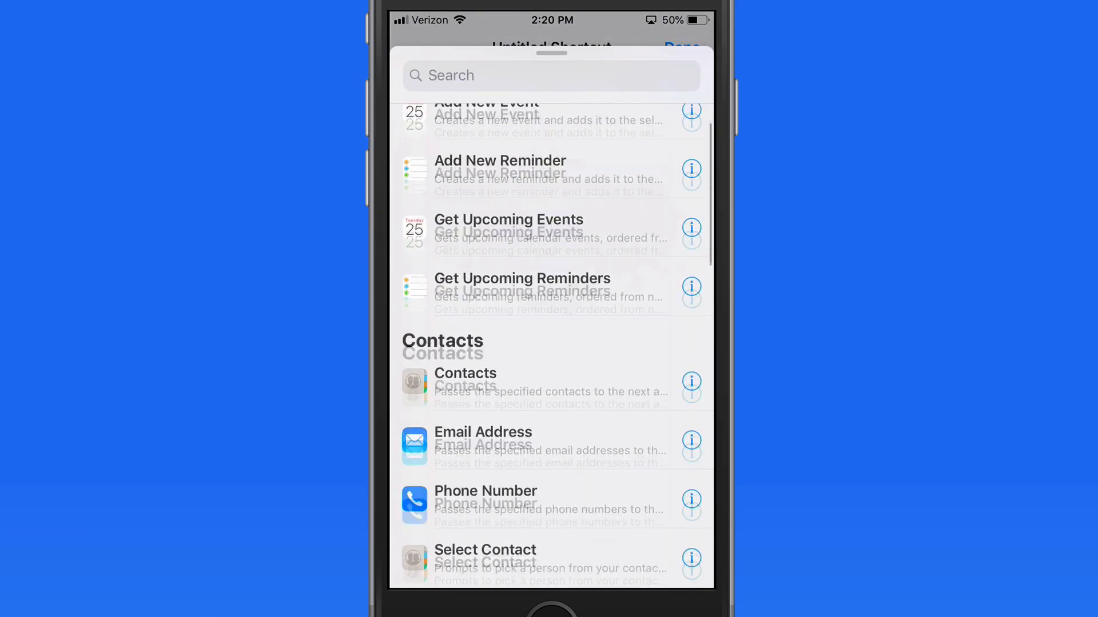
{"action": "scroll", "scroll_direction": "down", "scroll_amount": 3}
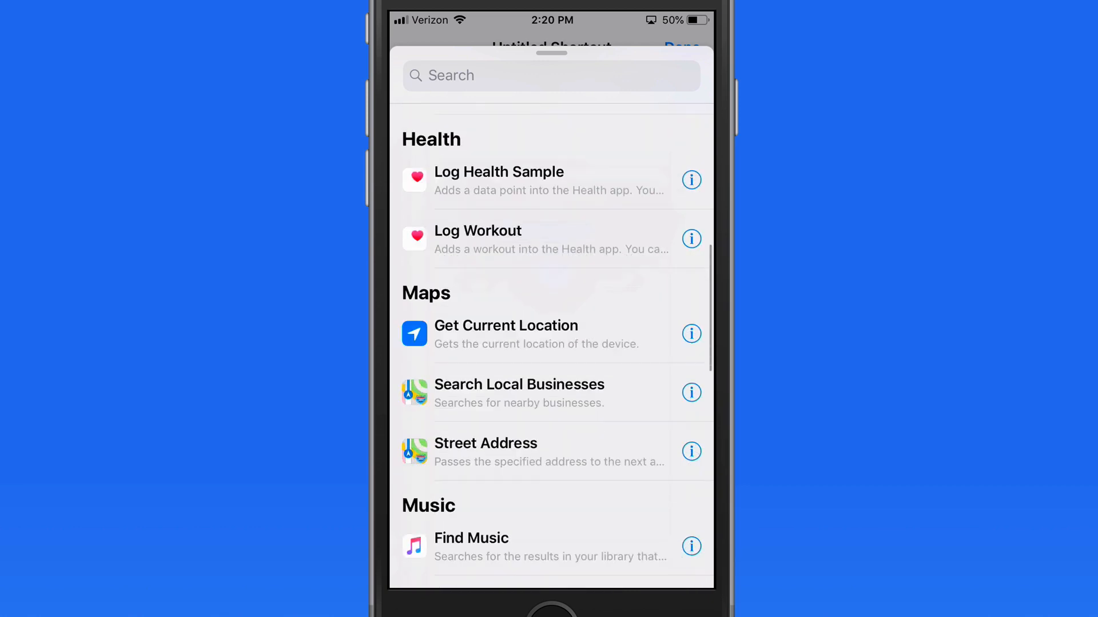
{"action": "scroll", "scroll_direction": "down", "scroll_amount": 3}
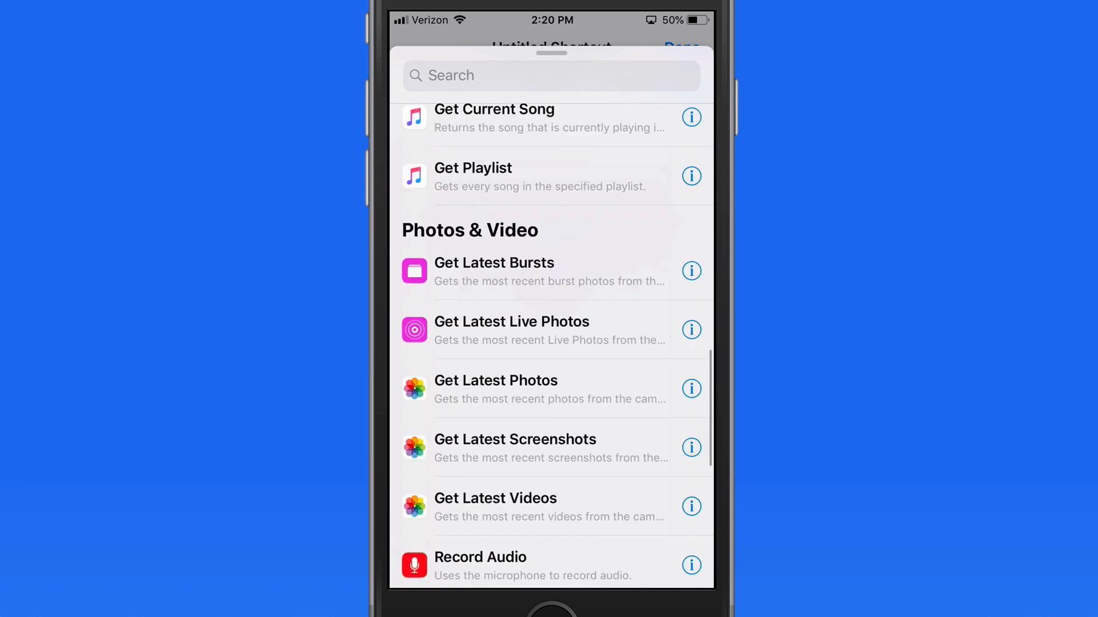
{"action": "scroll", "scroll_direction": "down", "scroll_amount": 3}
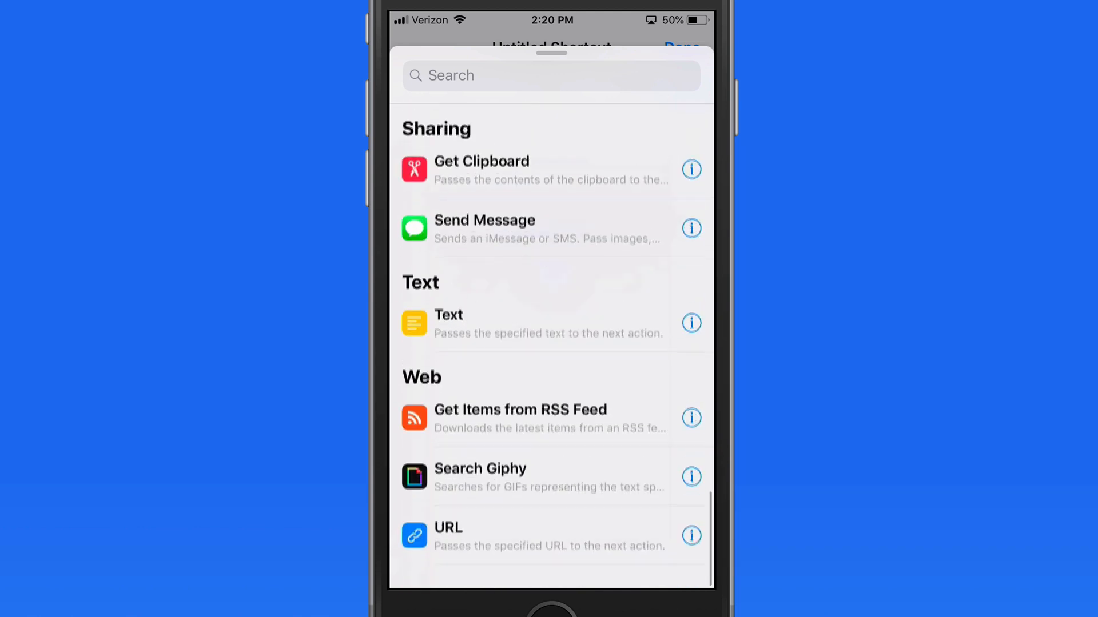
{"action": "scroll", "scroll_direction": "down", "scroll_amount": 3}
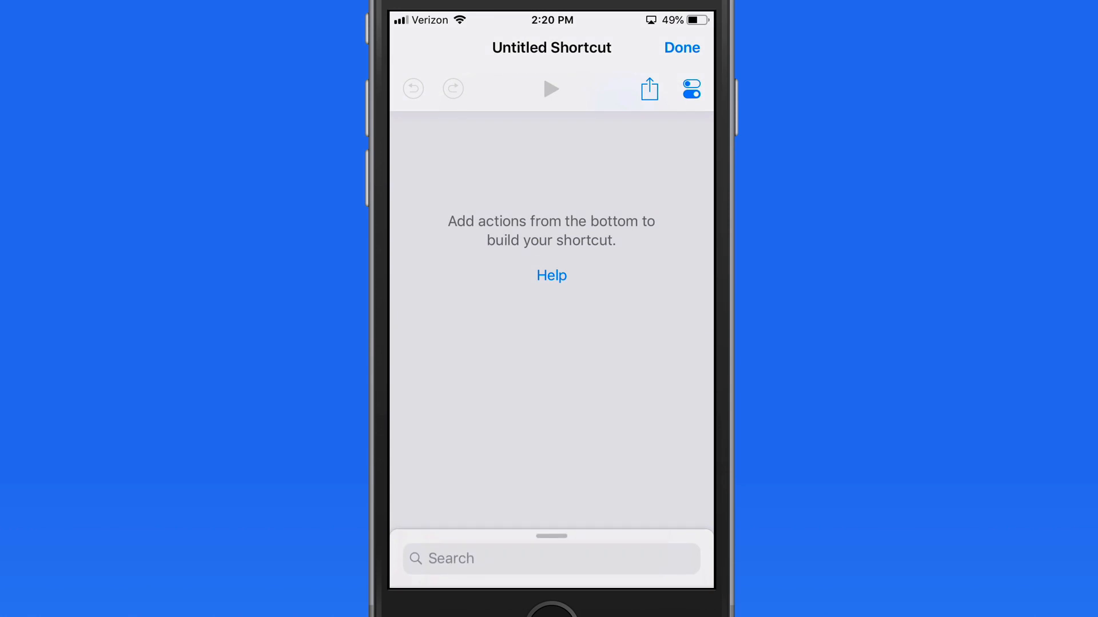
{"action": "left_click", "coordinate": [682, 47]}
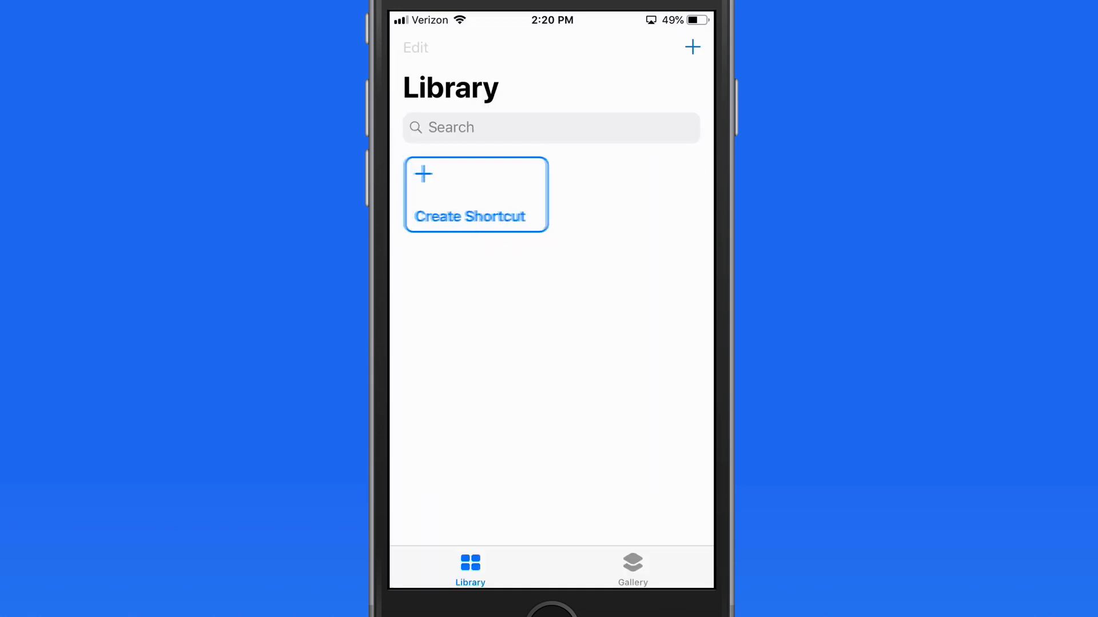
Browse the Gallery's Siri, Essentials, Morning Routine and Quick Shortcuts collections
{"action": "left_click", "coordinate": [633, 563]}
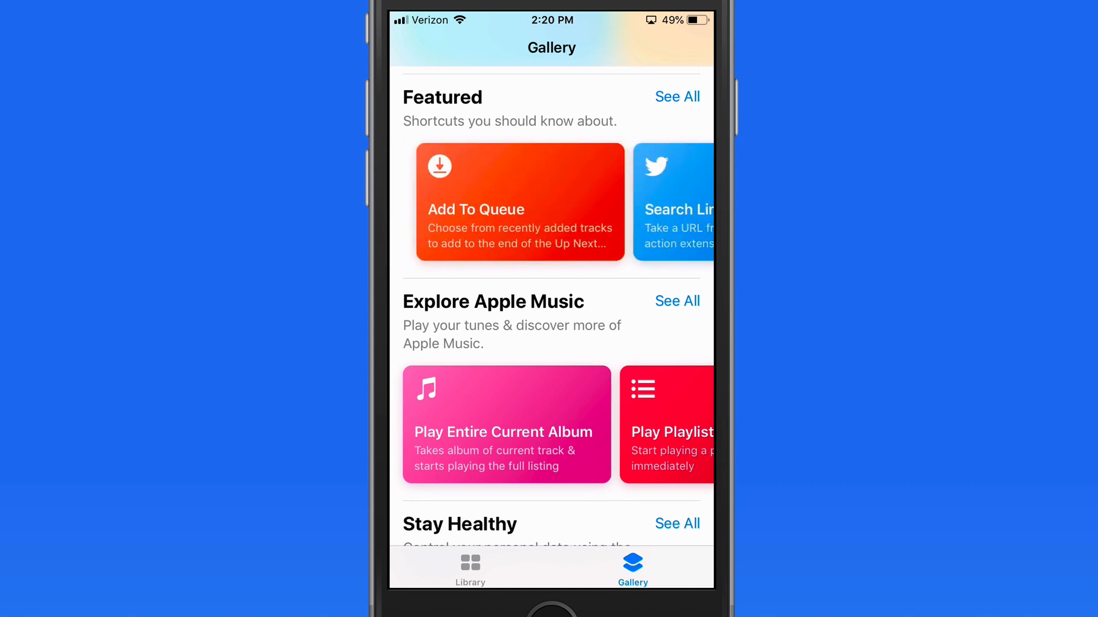
{"action": "scroll", "scroll_direction": "down", "scroll_amount": 3}
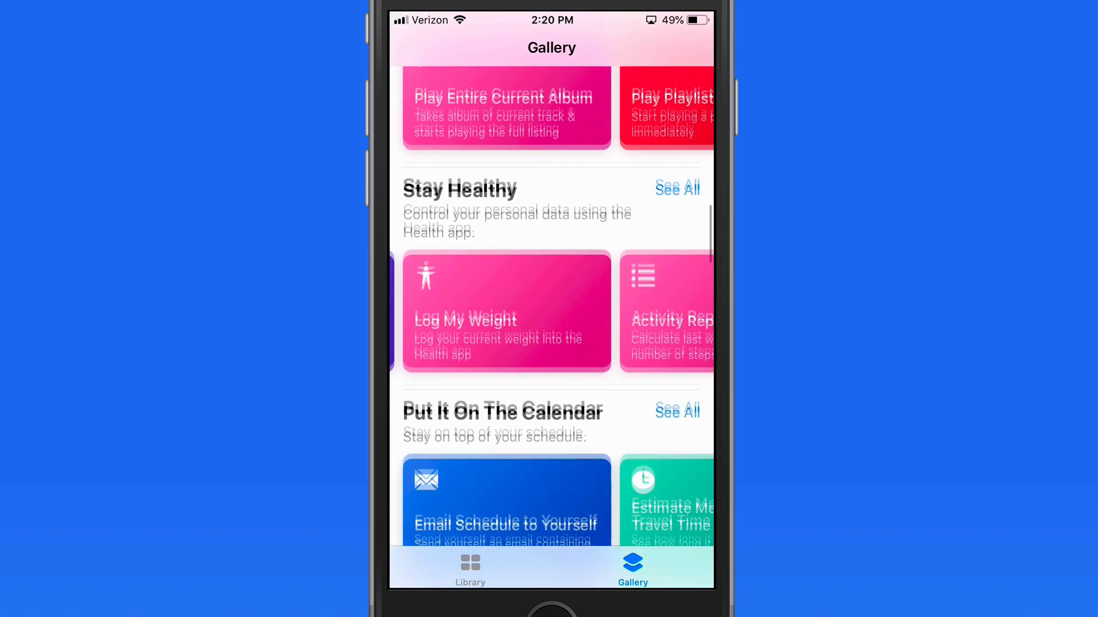
{"action": "scroll", "scroll_direction": "down", "scroll_amount": 3}
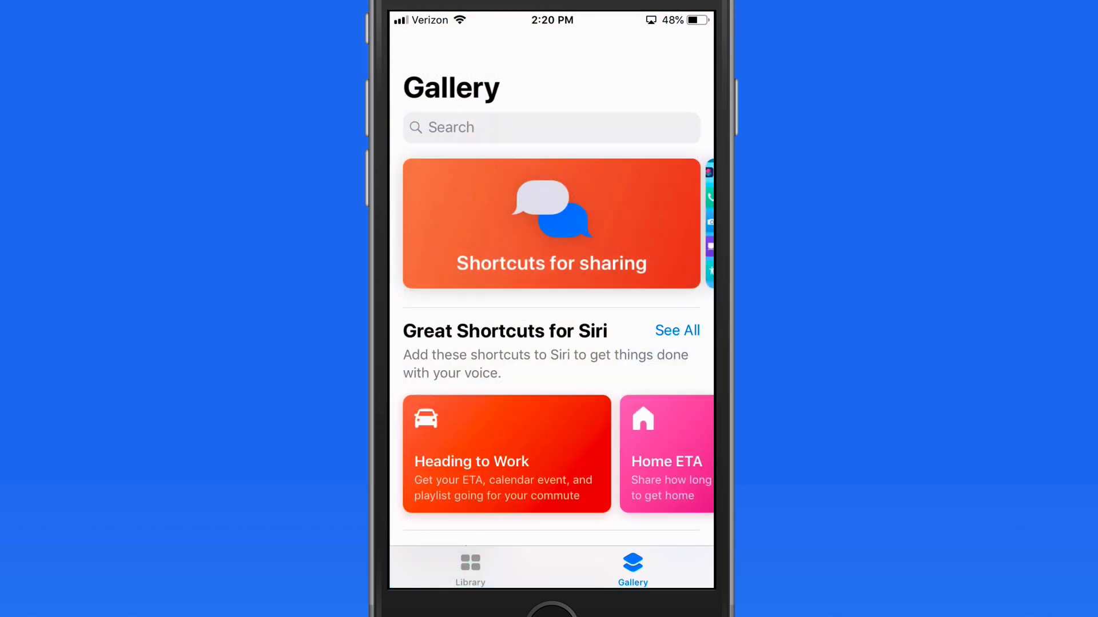
{"action": "scroll", "scroll_direction": "down", "scroll_amount": 3}
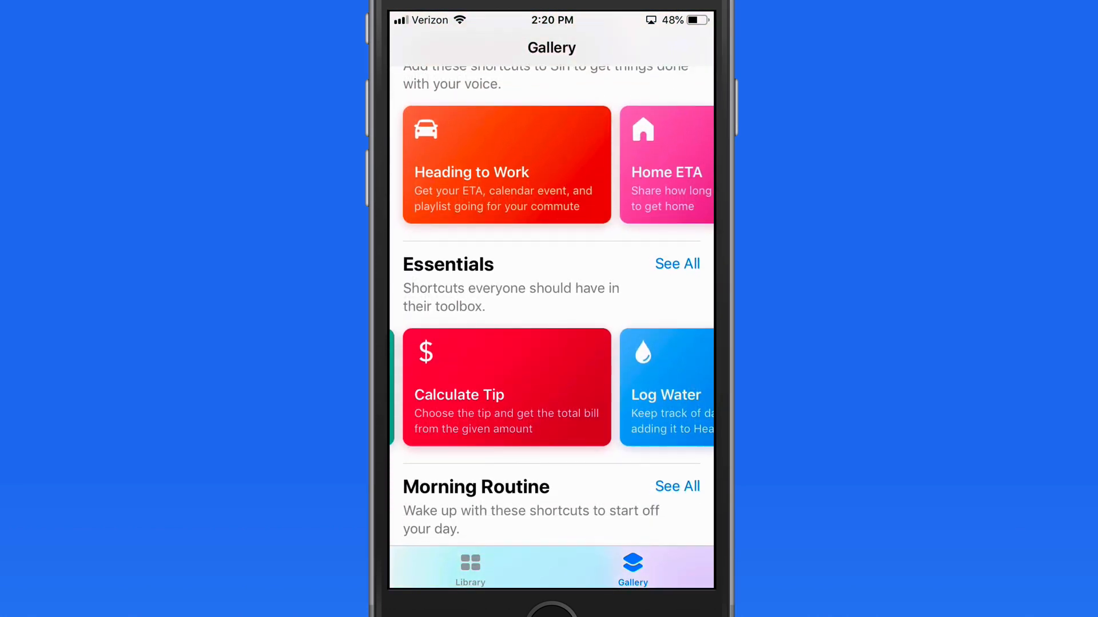
{"action": "scroll", "scroll_direction": "down", "scroll_amount": 3}
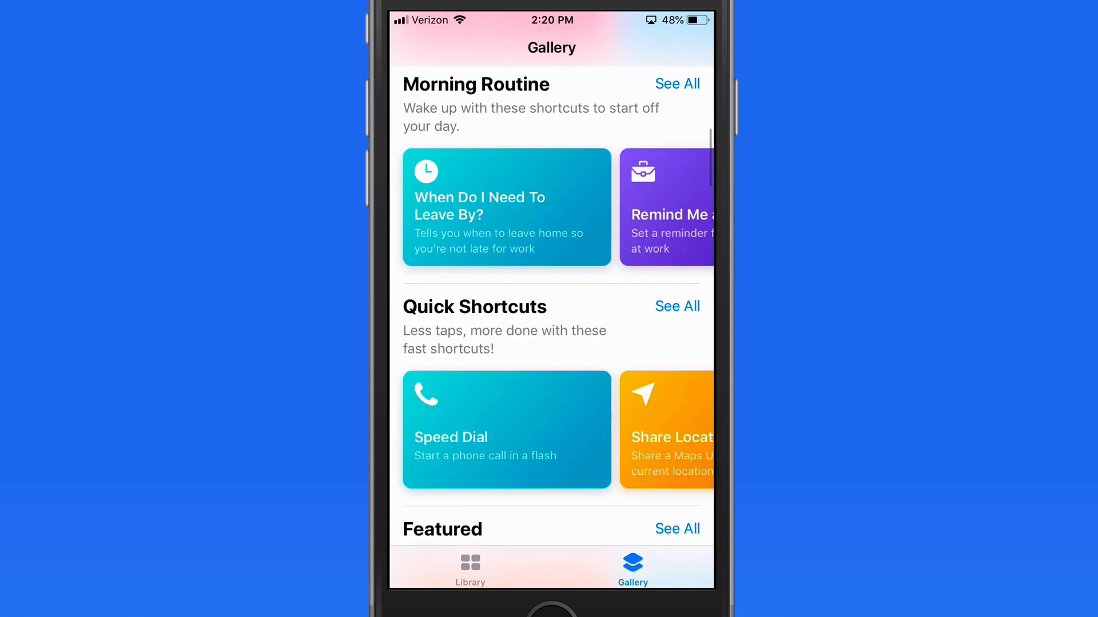
{"action": "scroll", "scroll_direction": "down", "scroll_amount": 3}
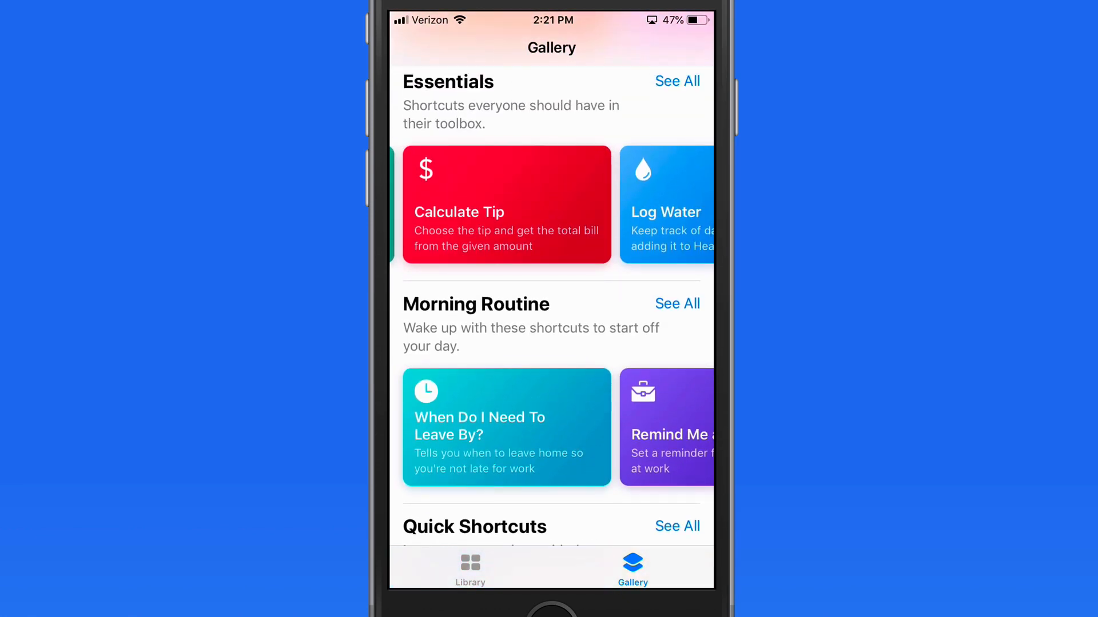
Review Calculate Tip's full action list in the Gallery, then get the shortcut
{"action": "left_click", "coordinate": [507, 205]}
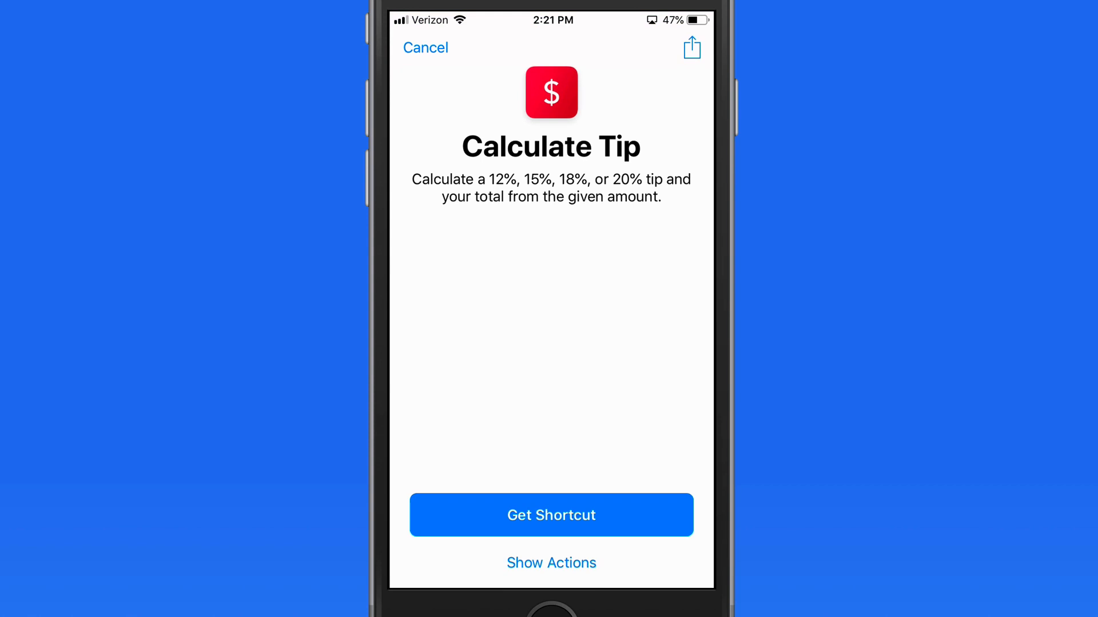
{"action": "left_click", "coordinate": [552, 562]}
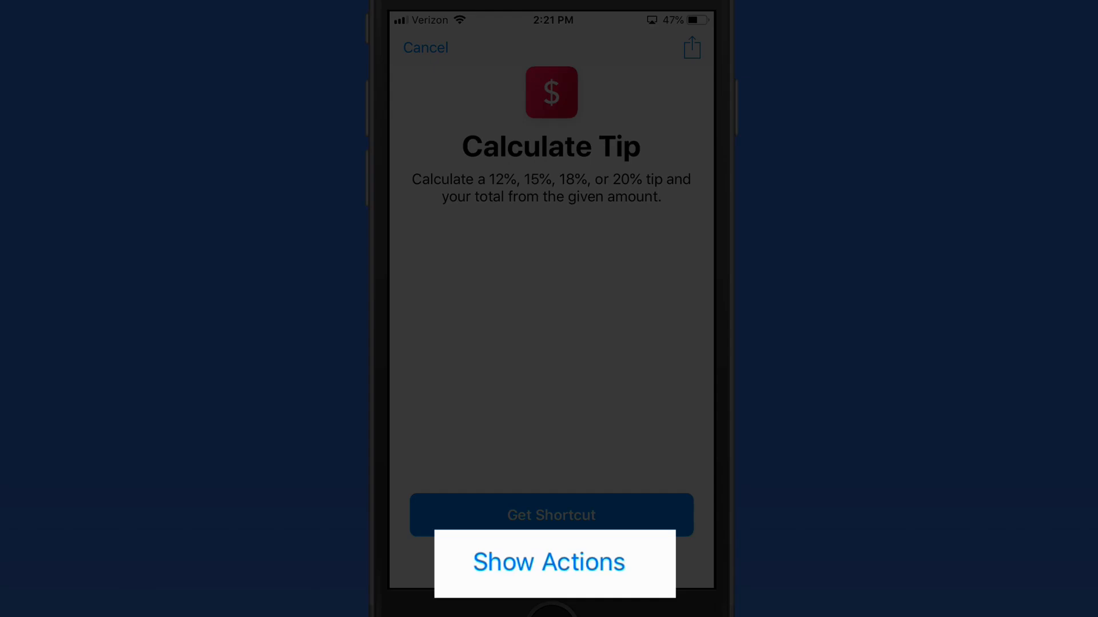
{"action": "left_click", "coordinate": [551, 562]}
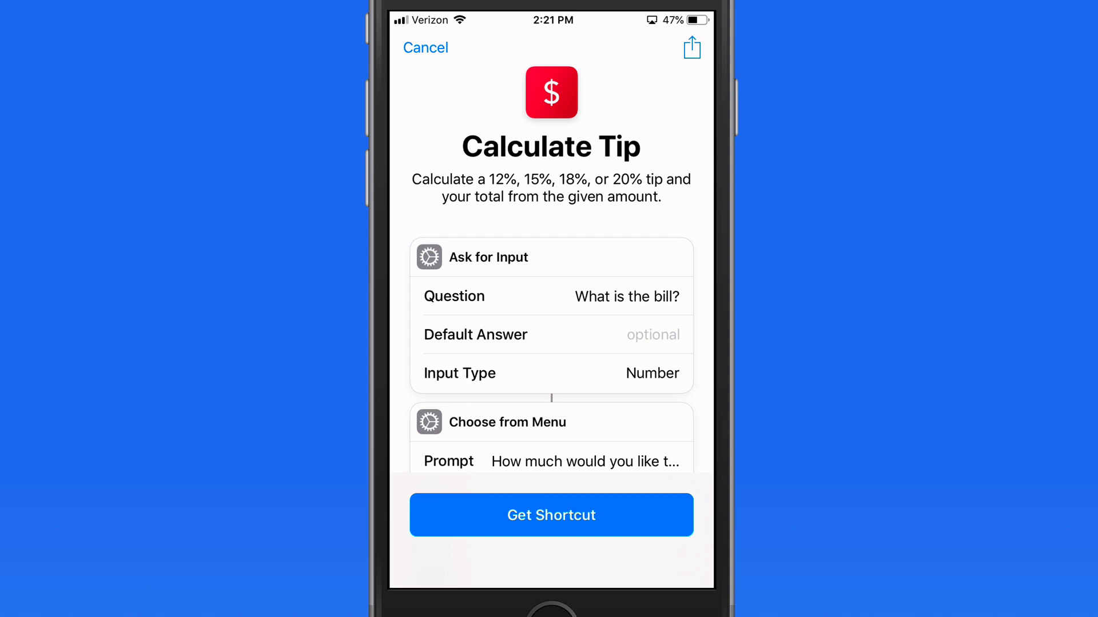
{"action": "scroll", "scroll_direction": "down", "scroll_amount": 3}
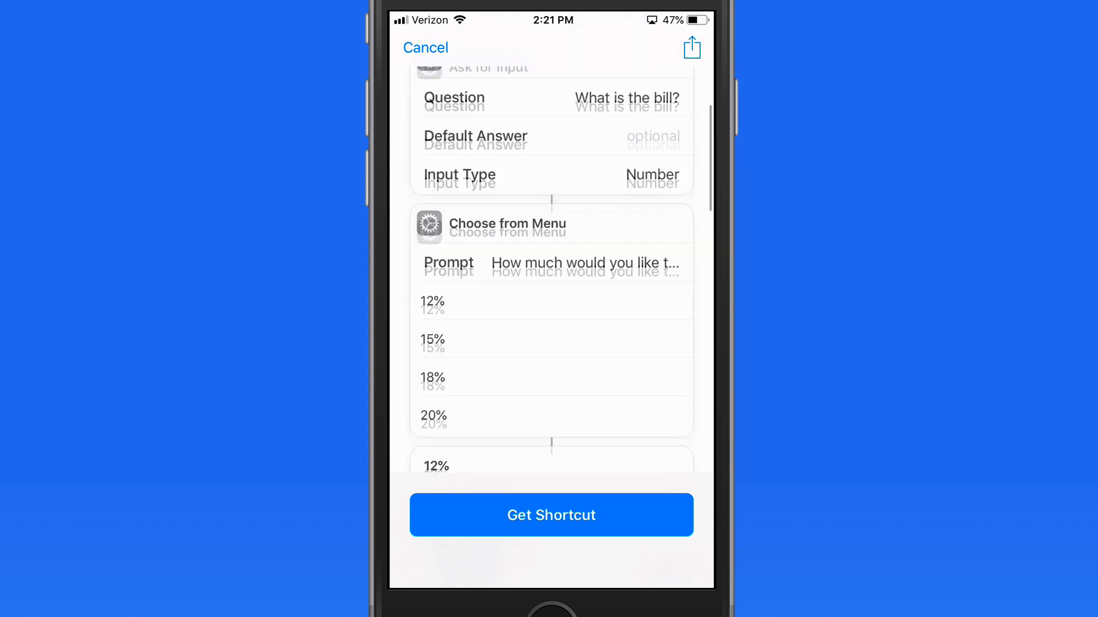
{"action": "scroll", "scroll_direction": "down", "scroll_amount": 3}
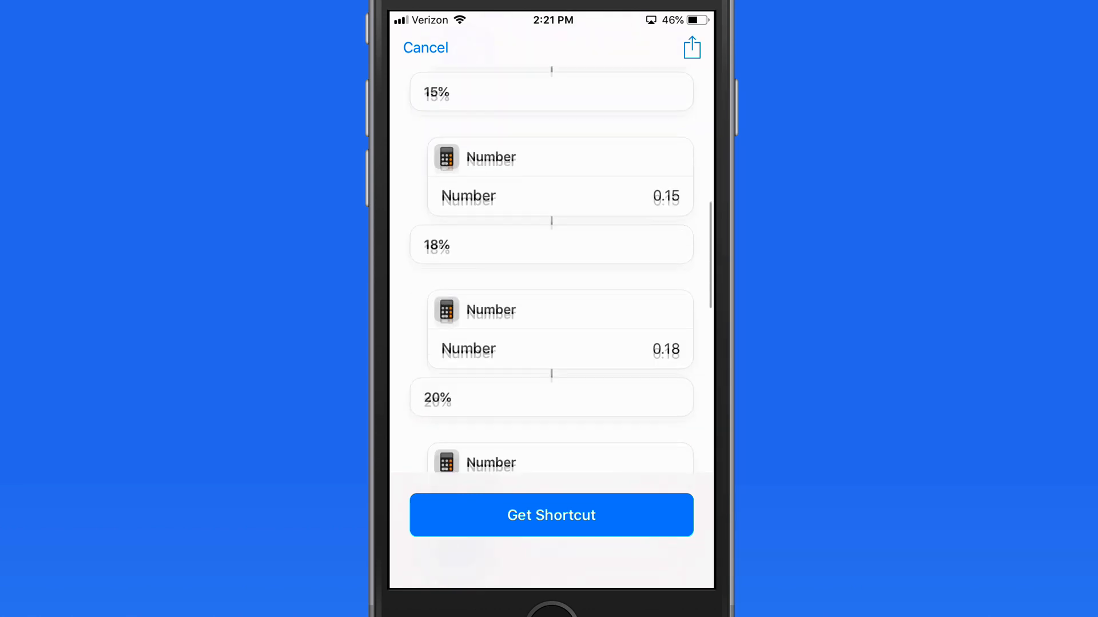
{"action": "scroll", "scroll_direction": "down", "scroll_amount": 3}
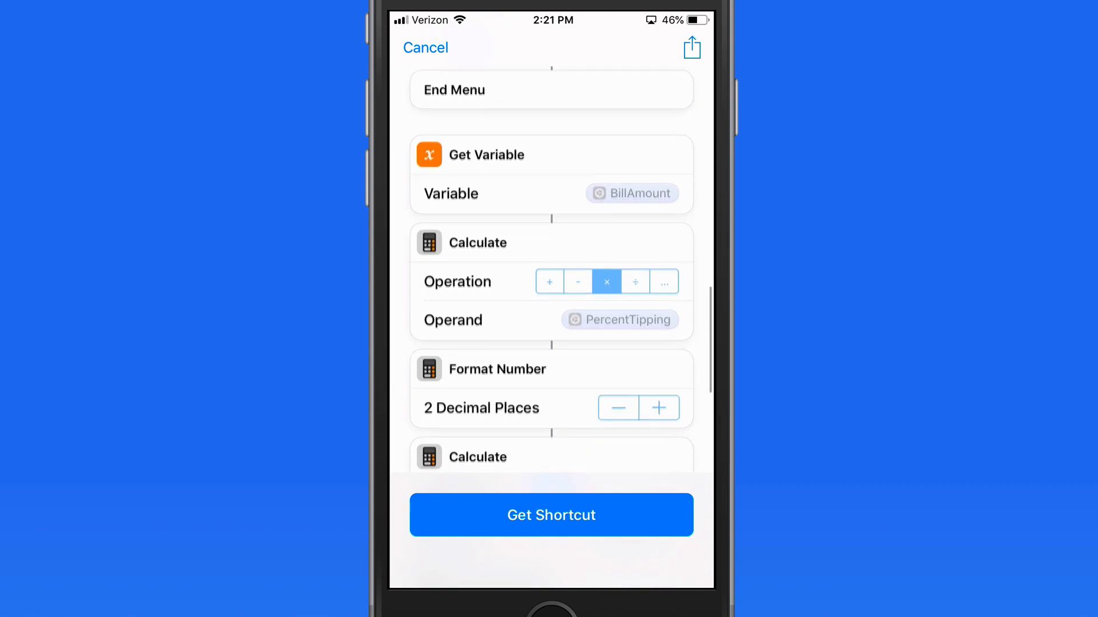
{"action": "scroll", "scroll_direction": "down", "scroll_amount": 3}
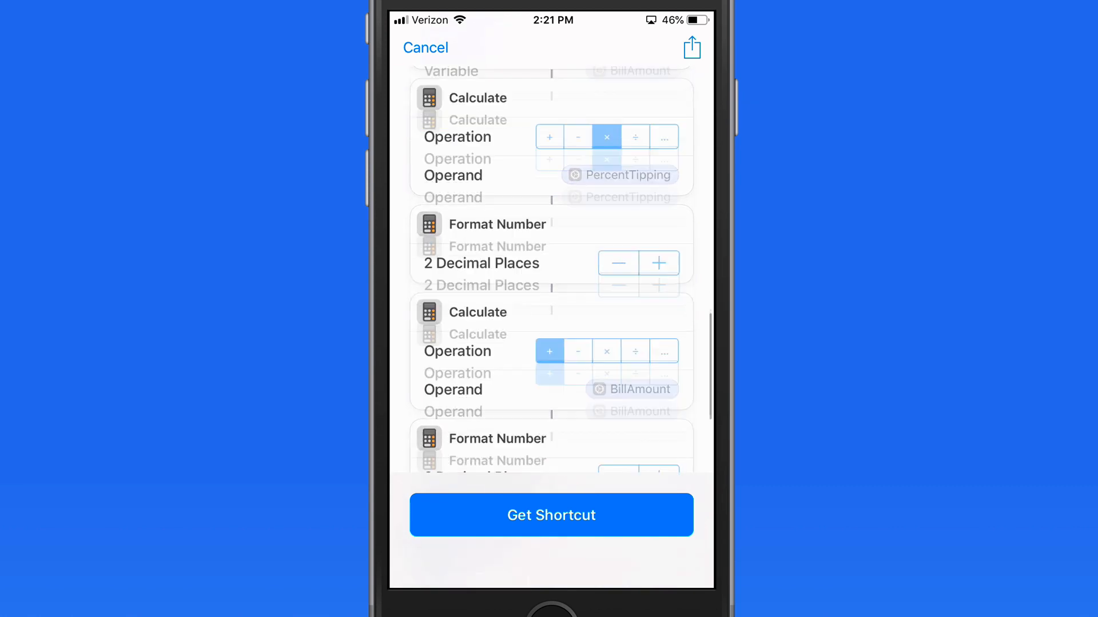
{"action": "scroll", "scroll_direction": "down", "scroll_amount": 3}
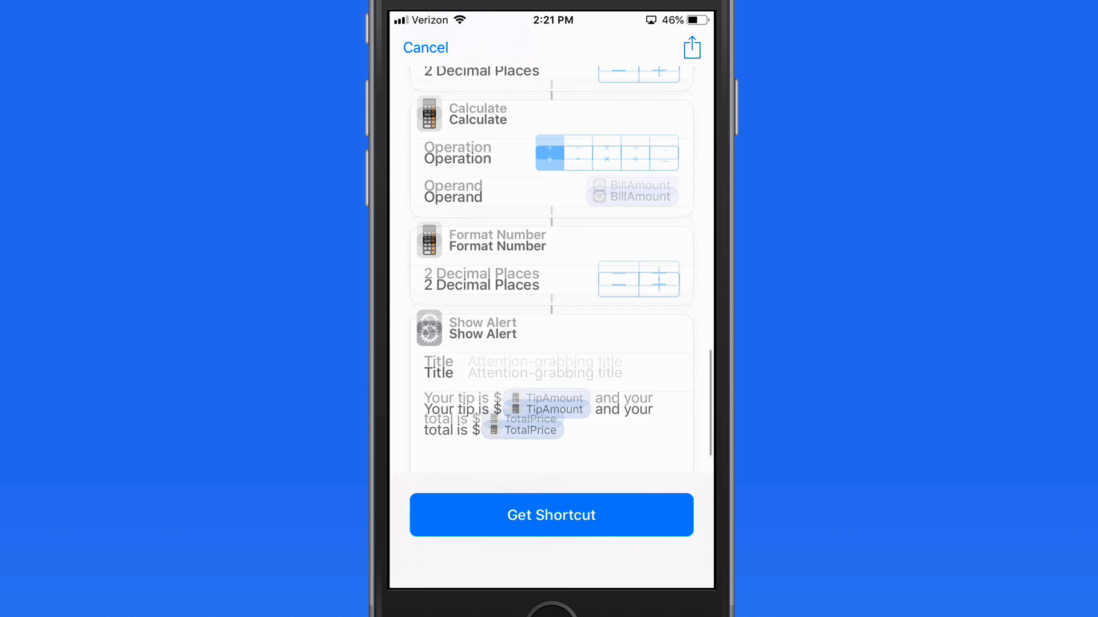
{"action": "scroll", "scroll_direction": "up", "scroll_amount": 3}
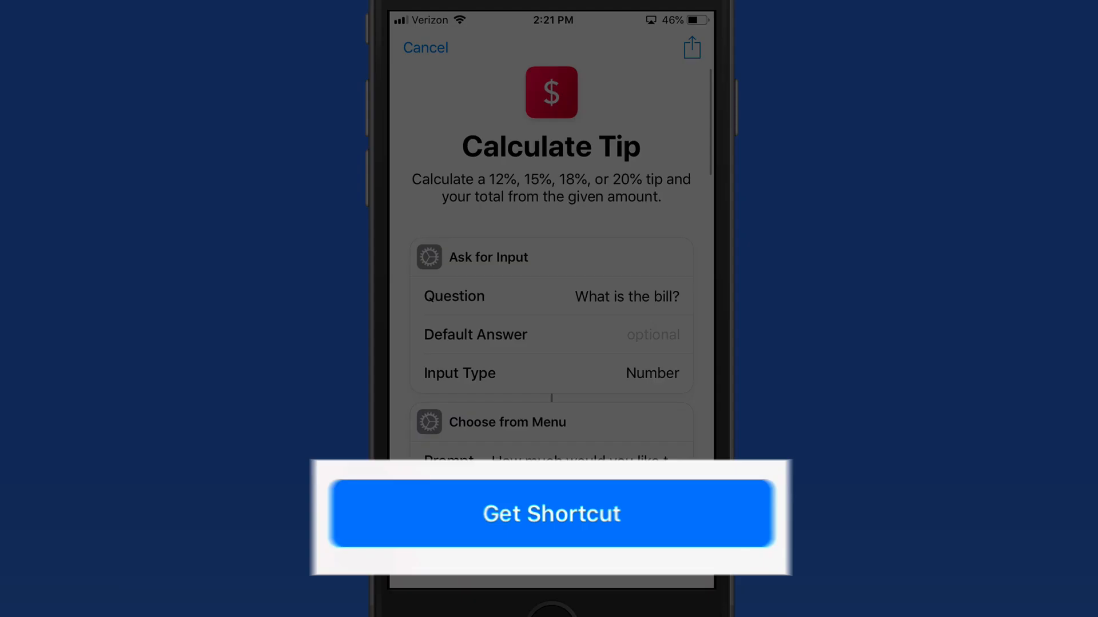
{"action": "left_click", "coordinate": [551, 514]}
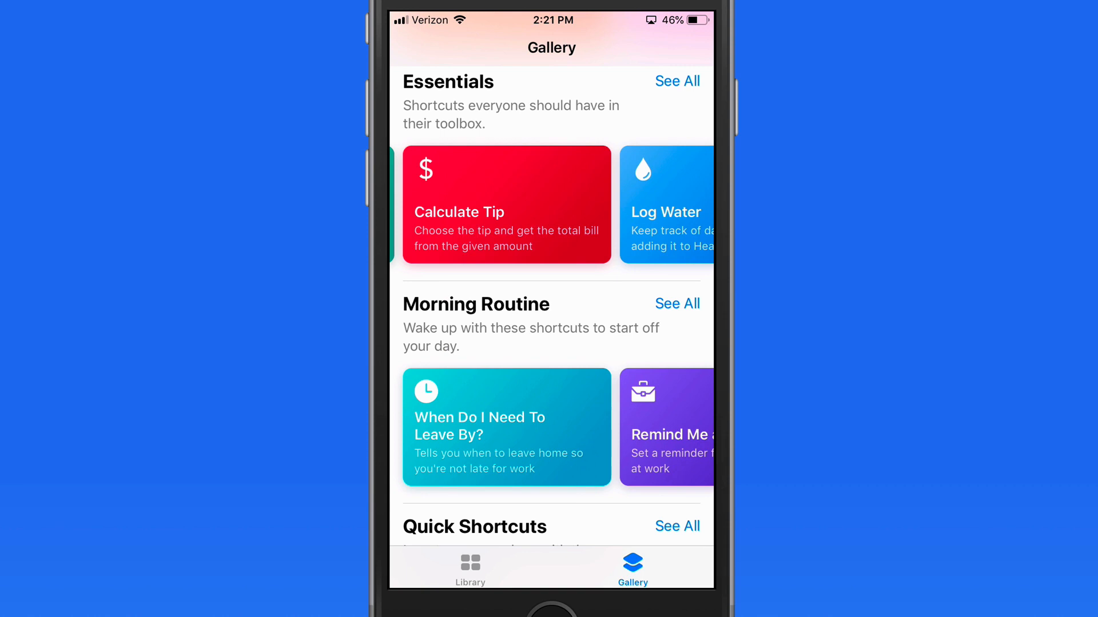
{"action": "left_click", "coordinate": [470, 567]}
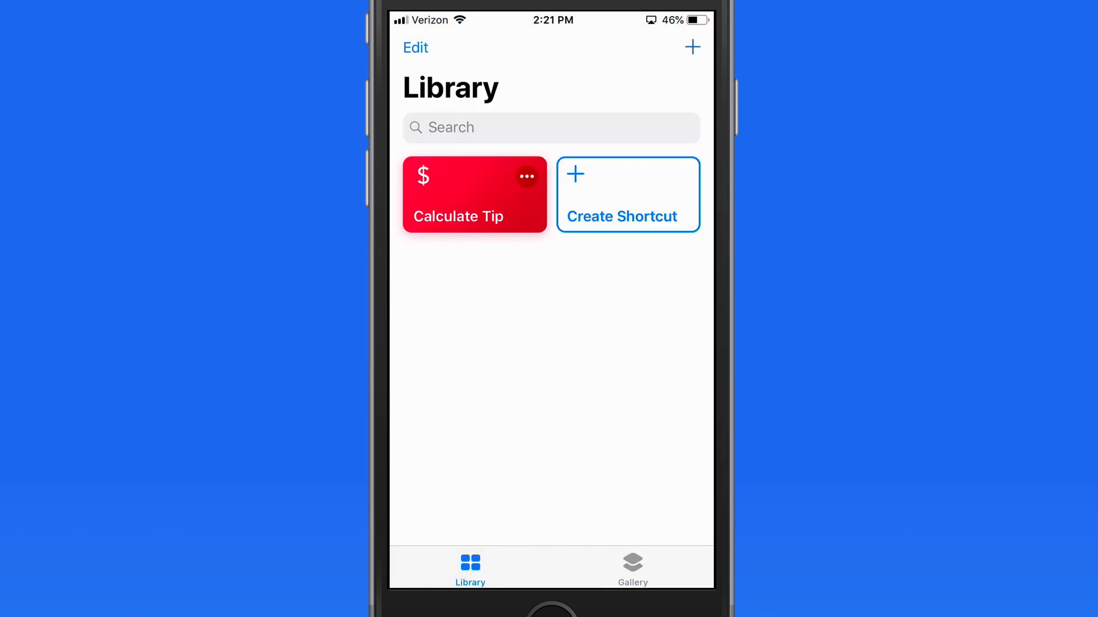
{"action": "left_click", "coordinate": [458, 195]}
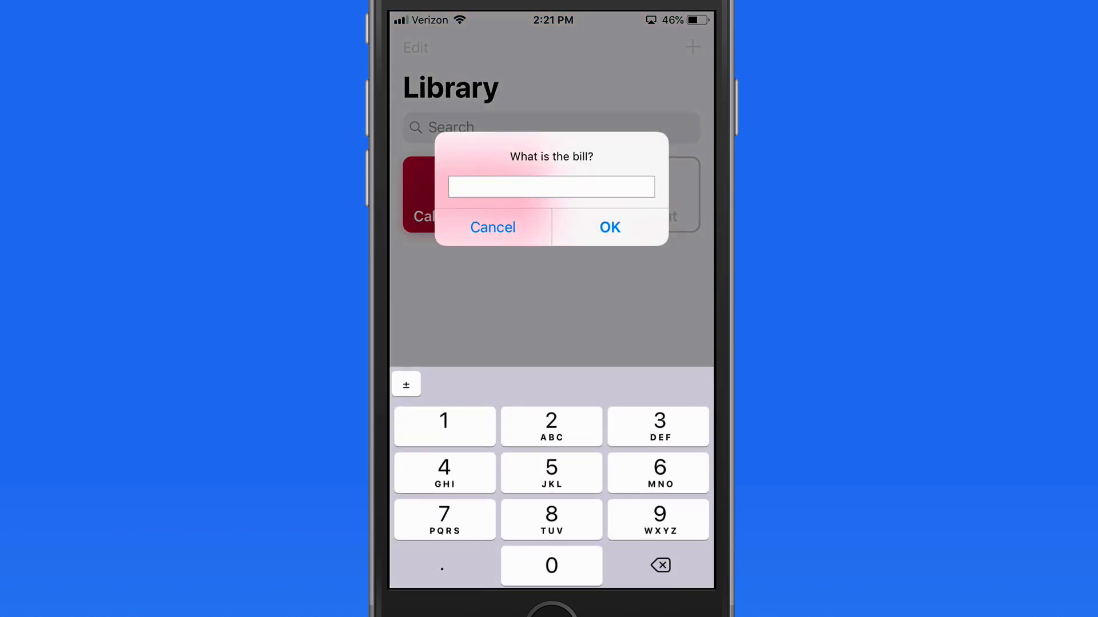
{"action": "left_click", "coordinate": [658, 473]}
{"action": "type", "text": "65.25"}
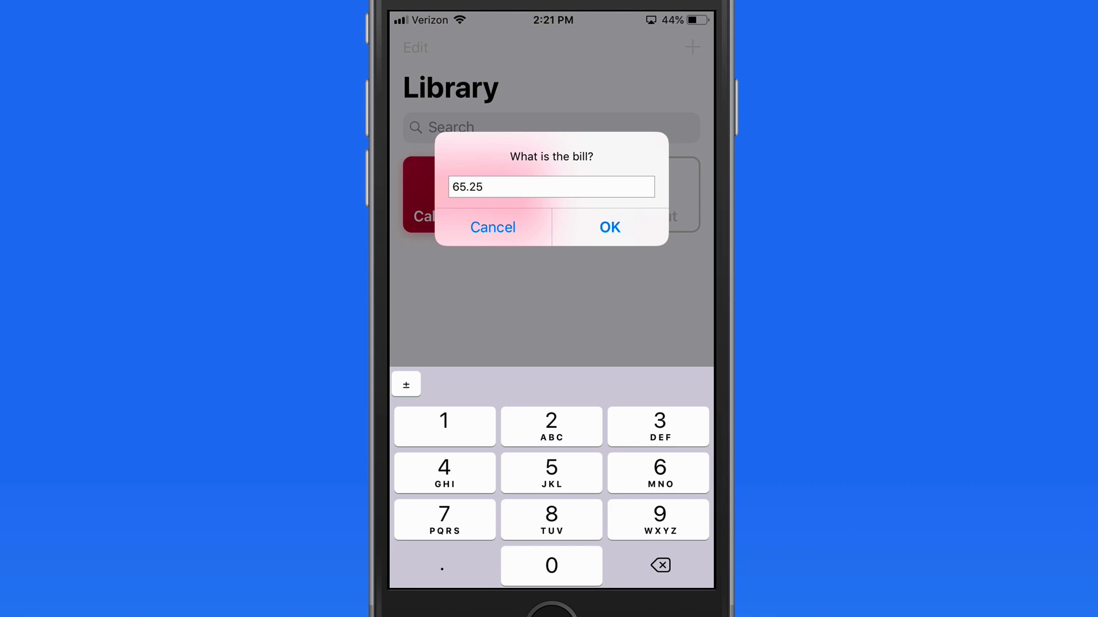
{"action": "left_click", "coordinate": [610, 227]}
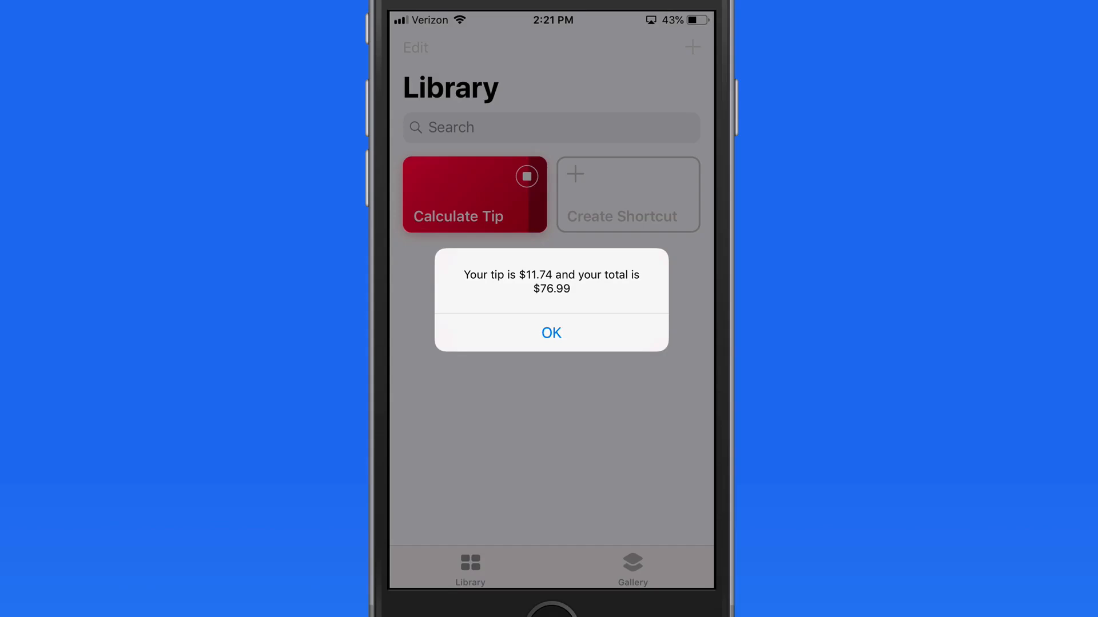
{"action": "left_click", "coordinate": [552, 333]}
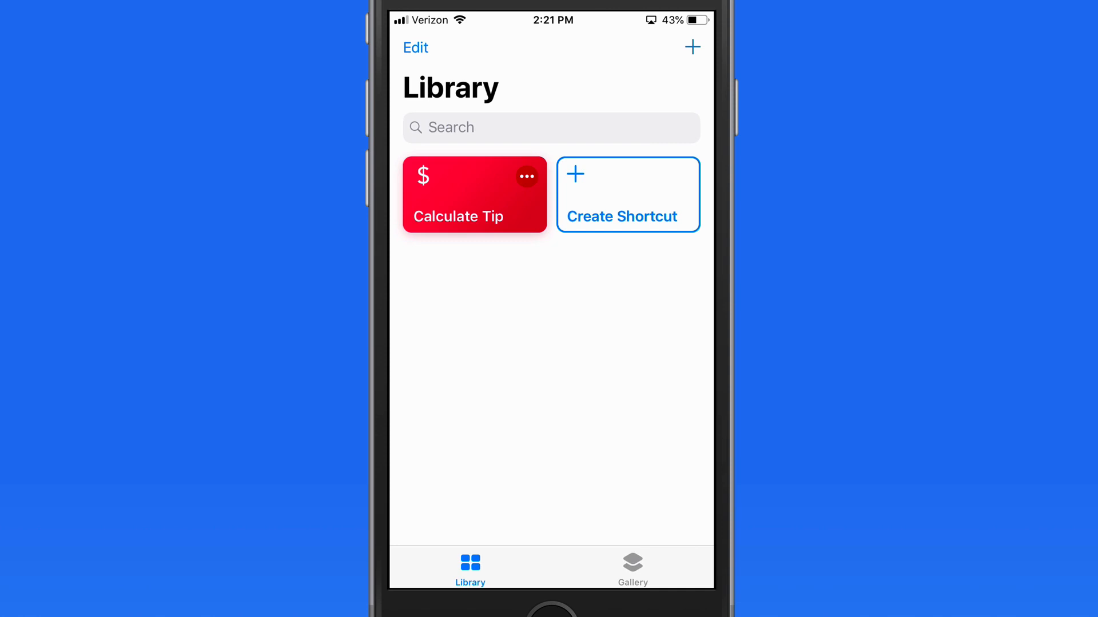
{"action": "left_click", "coordinate": [527, 176]}
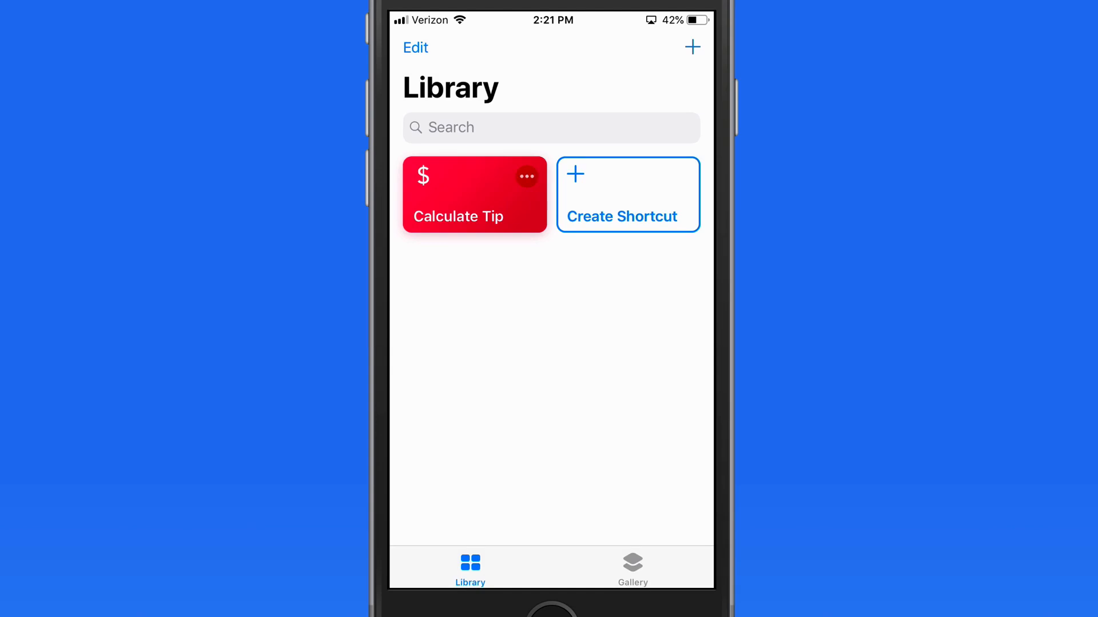
Edit Calculate Tip and add a 23% item to its Choose from Menu action
{"action": "left_click", "coordinate": [458, 194]}
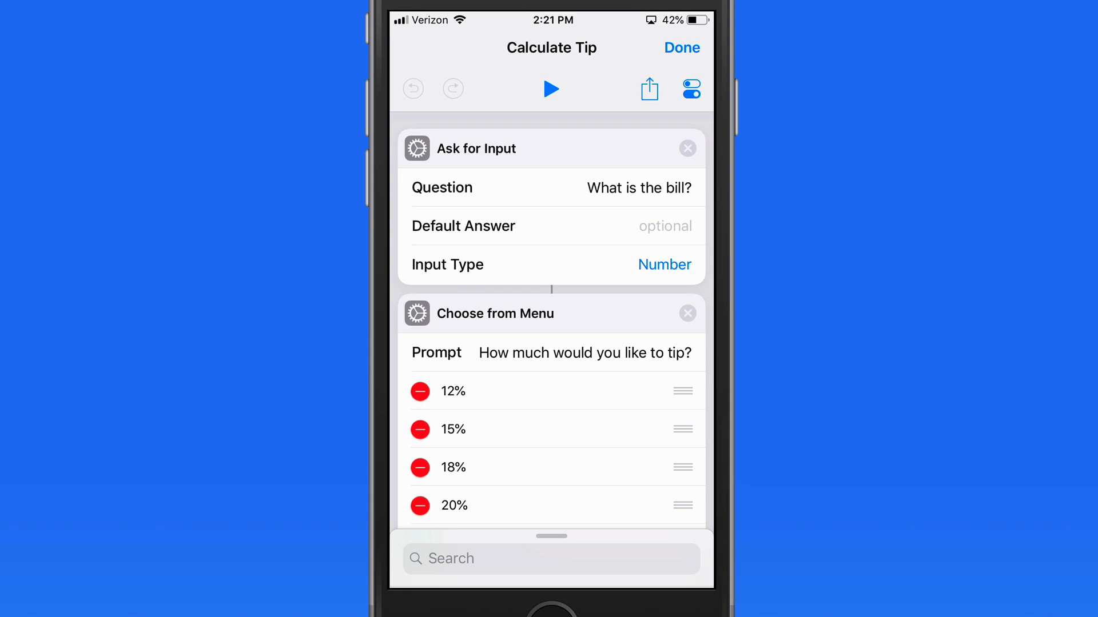
{"action": "scroll", "scroll_direction": "down", "scroll_amount": 3}
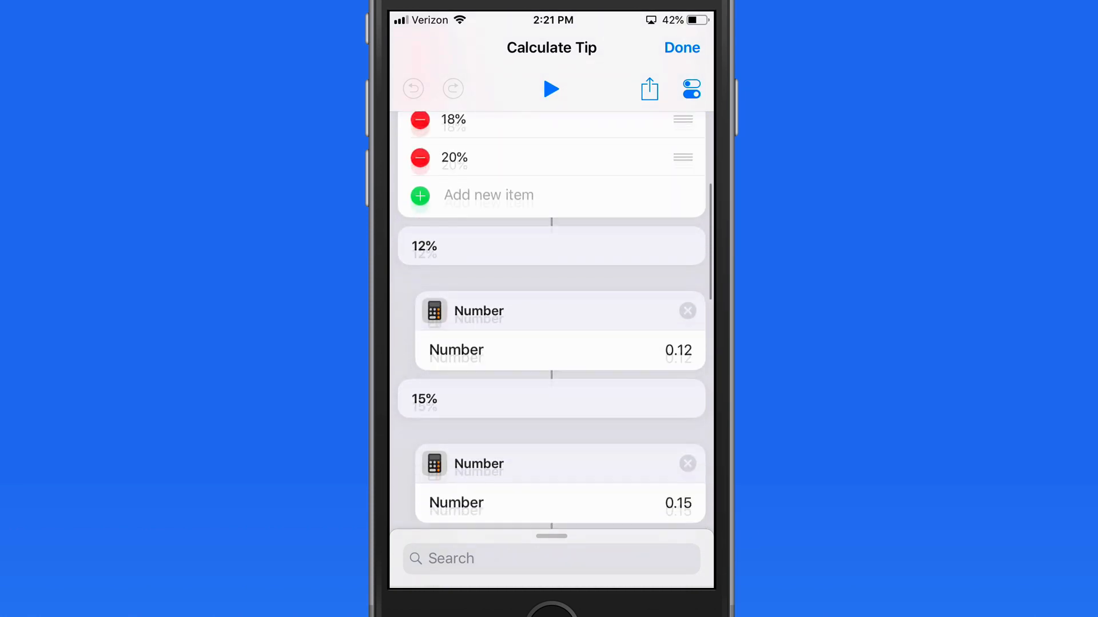
{"action": "scroll", "scroll_direction": "down", "scroll_amount": 3}
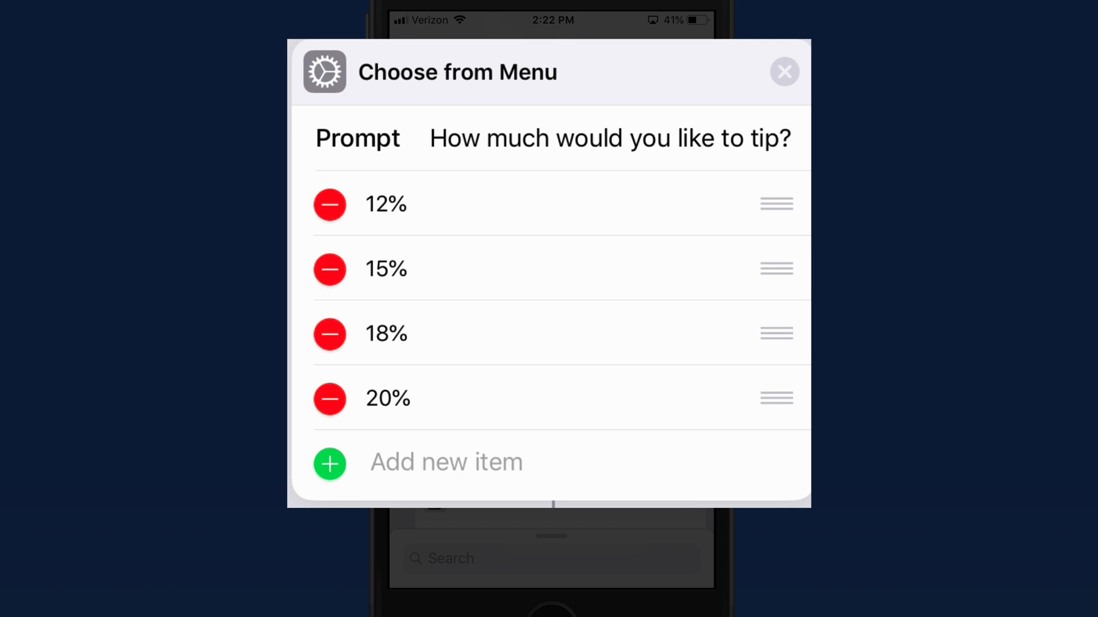
{"action": "left_click", "coordinate": [329, 463]}
{"action": "type", "text": "23"}
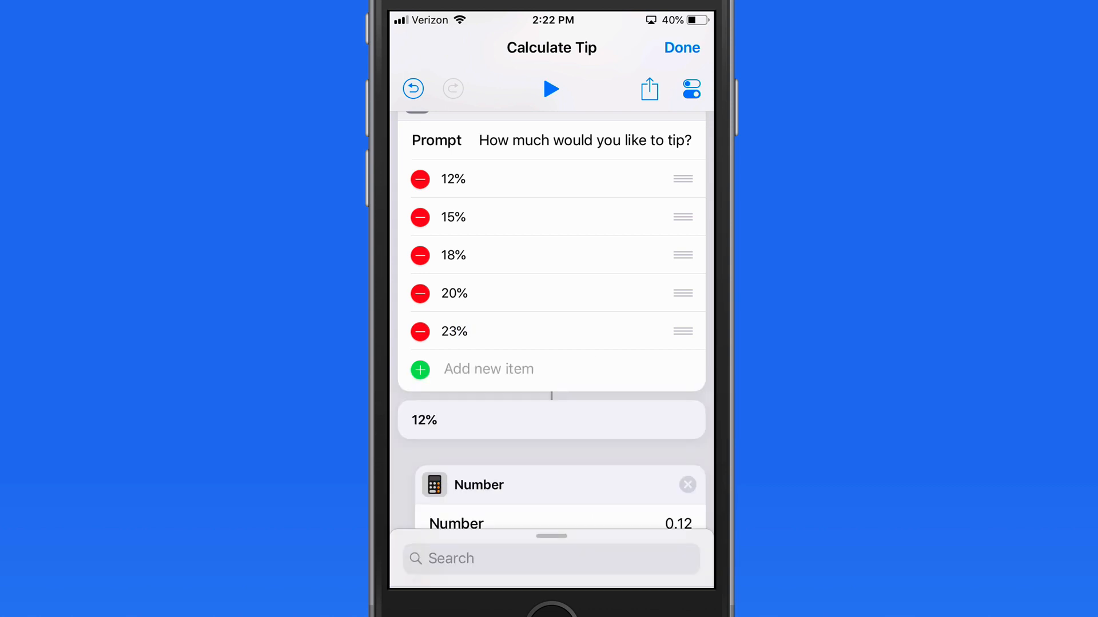
{"action": "scroll", "scroll_direction": "down", "scroll_amount": 3}
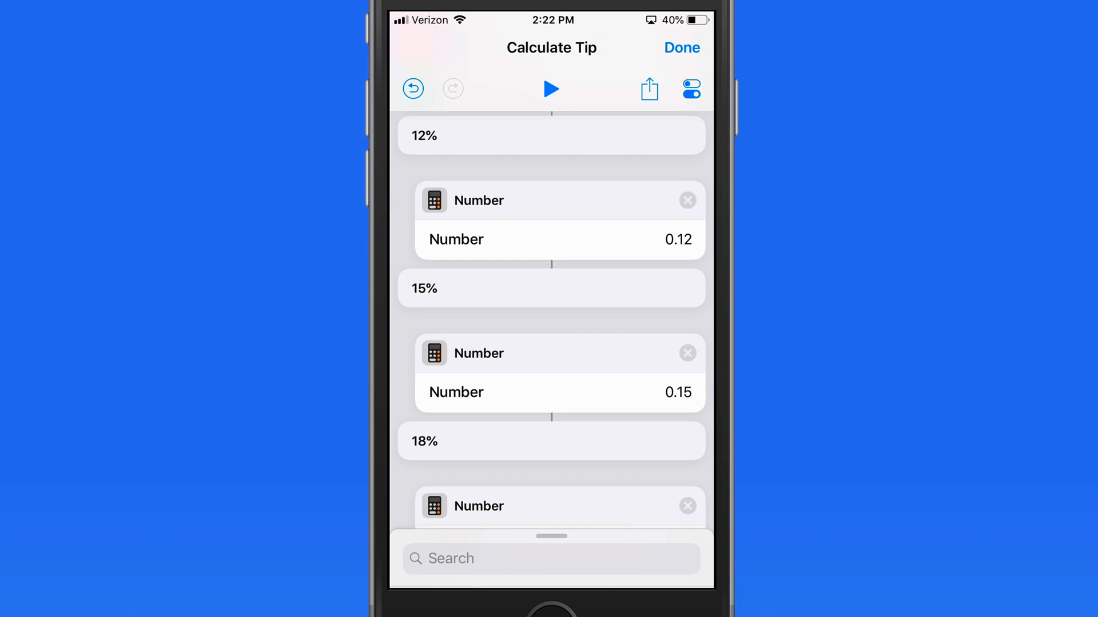
{"action": "scroll", "scroll_direction": "down", "scroll_amount": 3}
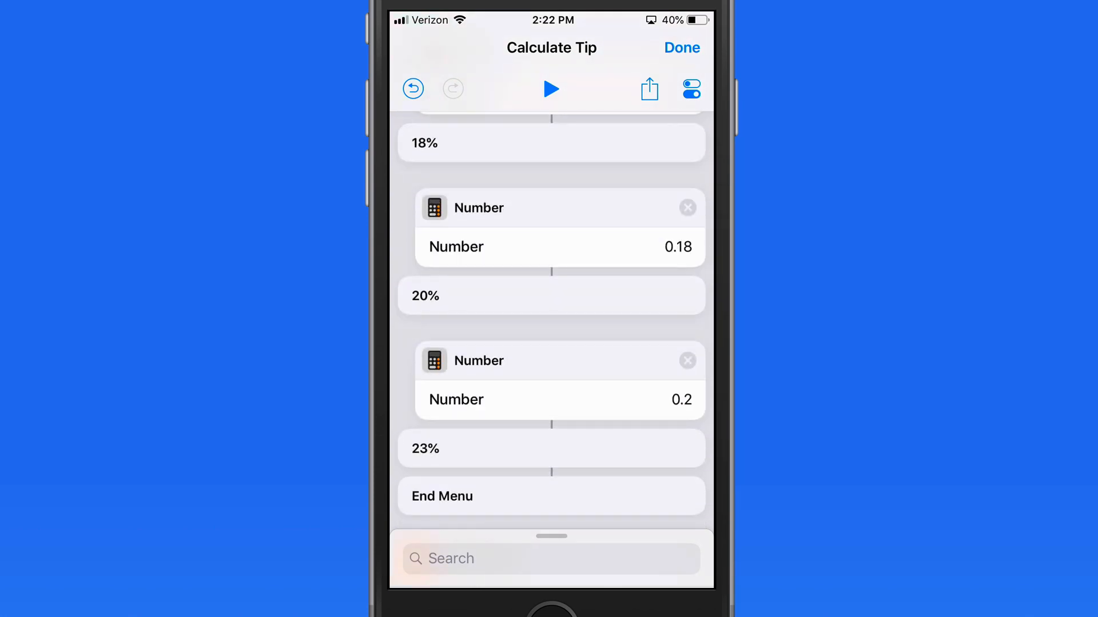
{"action": "scroll", "scroll_direction": "down", "scroll_amount": 3}
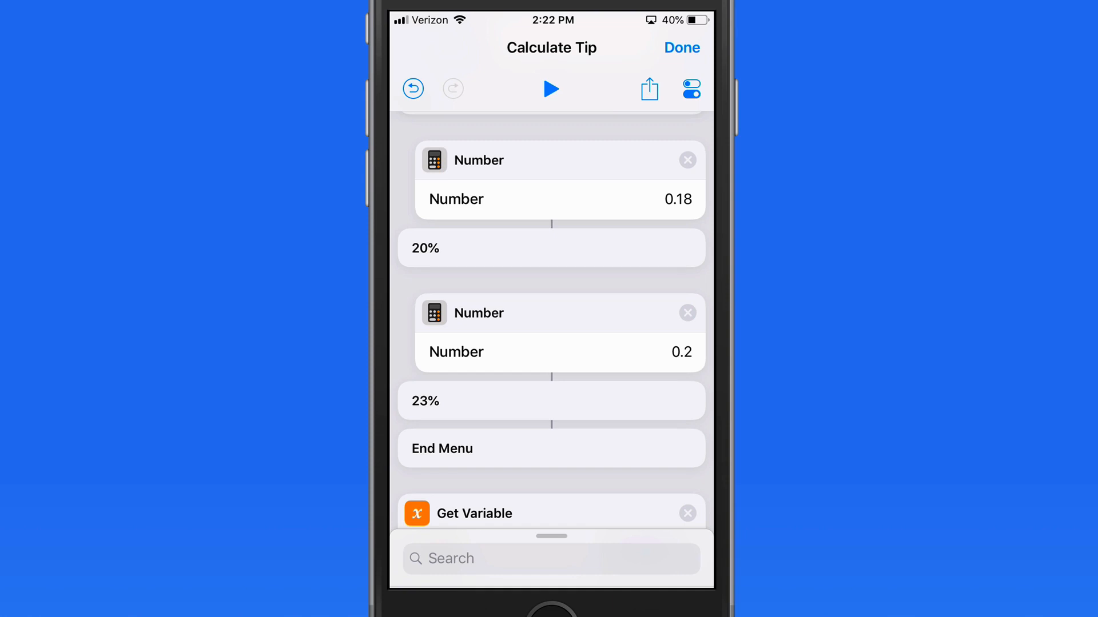
{"action": "left_click", "coordinate": [551, 89]}
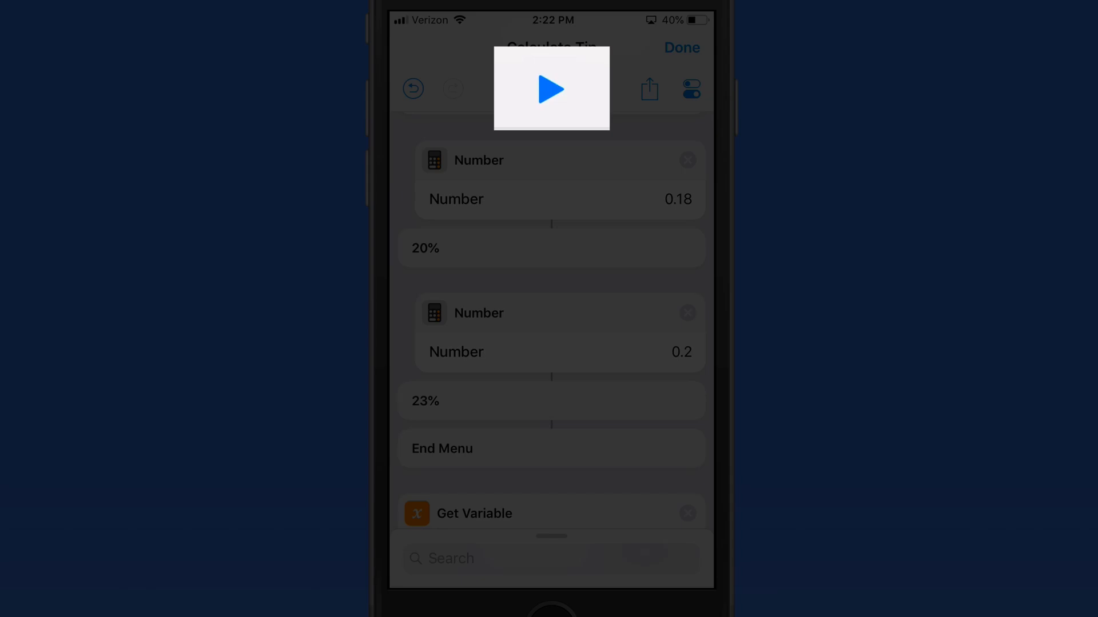
{"action": "left_click", "coordinate": [551, 88]}
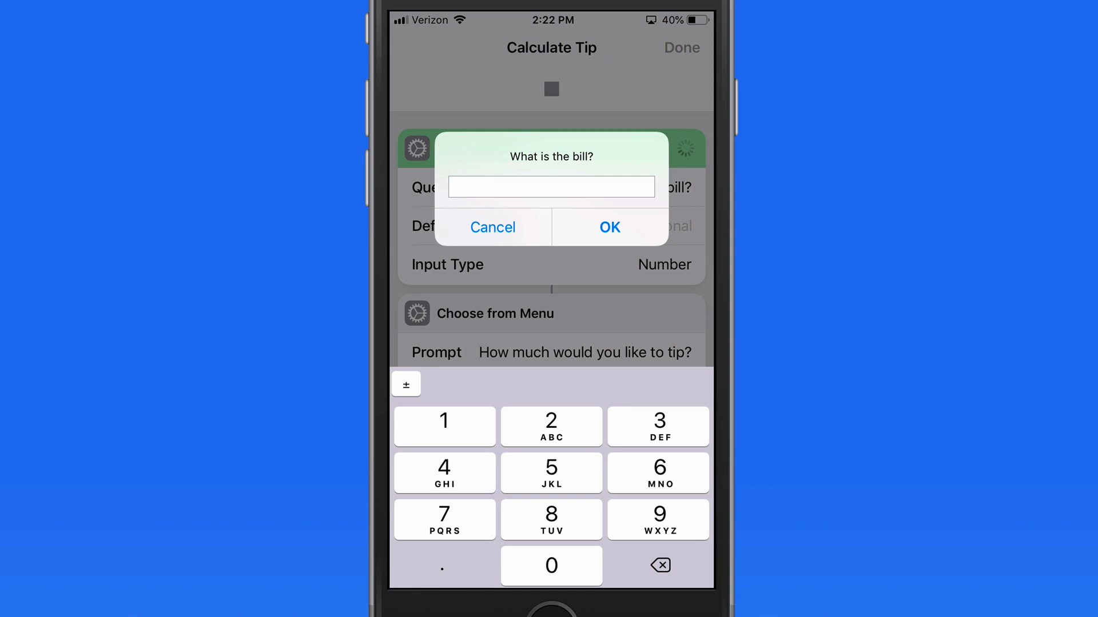
{"action": "left_click", "coordinate": [610, 227]}
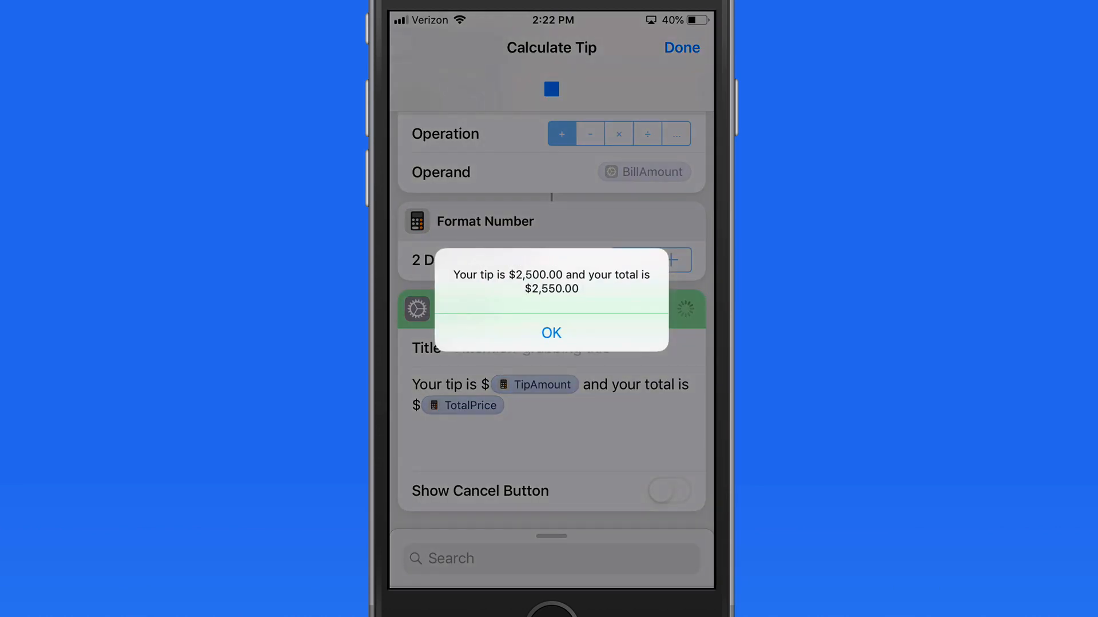
{"action": "left_click", "coordinate": [551, 333]}
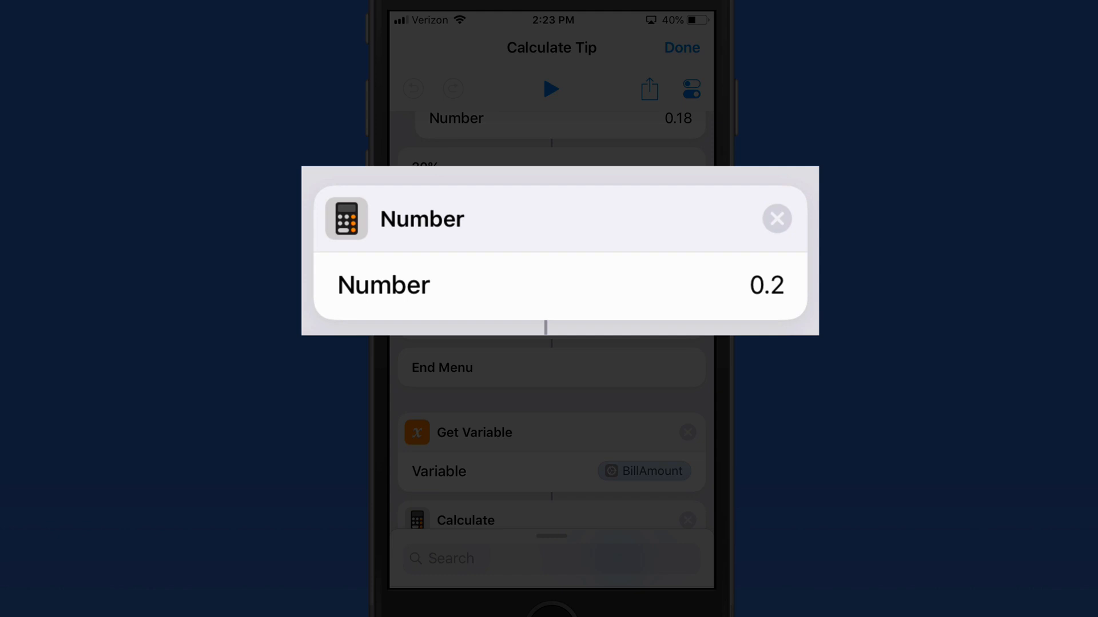
Duplicate the 0.2 Number action into the 23% case as 0.23, then rerun the shortcut
{"action": "left_click", "coordinate": [777, 218]}
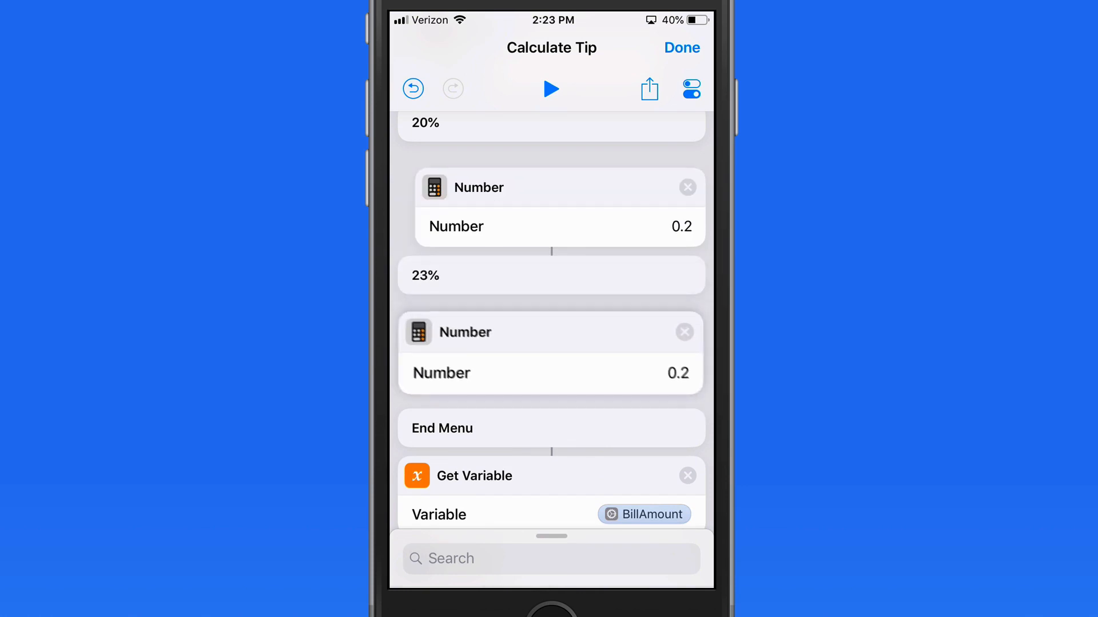
{"action": "scroll", "scroll_direction": "down", "scroll_amount": 3}
{"action": "type", "text": "3"}
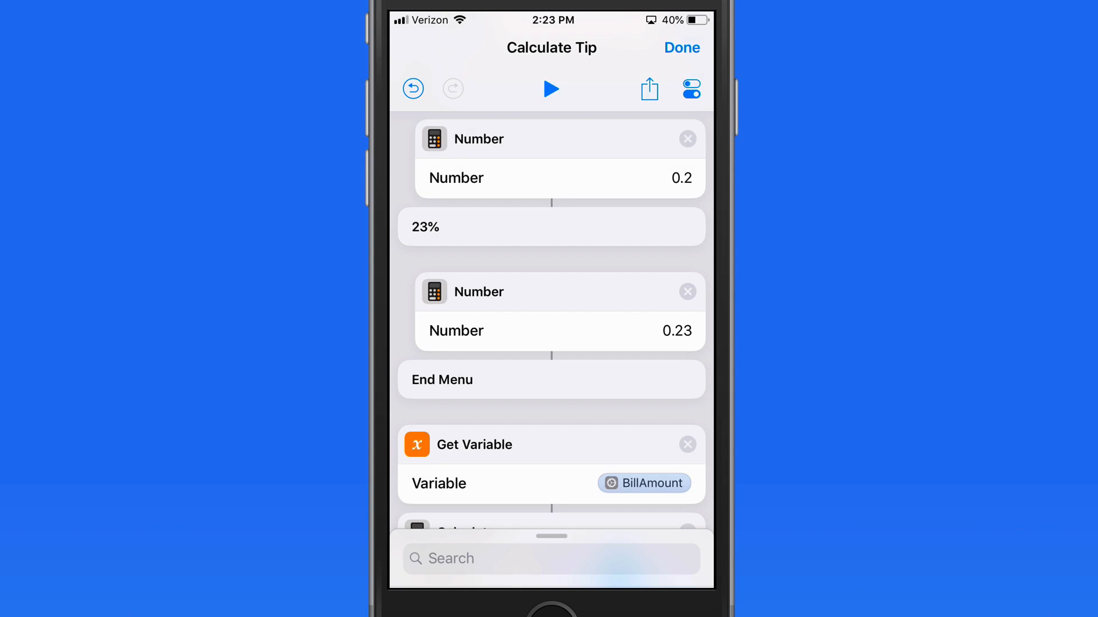
{"action": "left_click", "coordinate": [551, 89]}
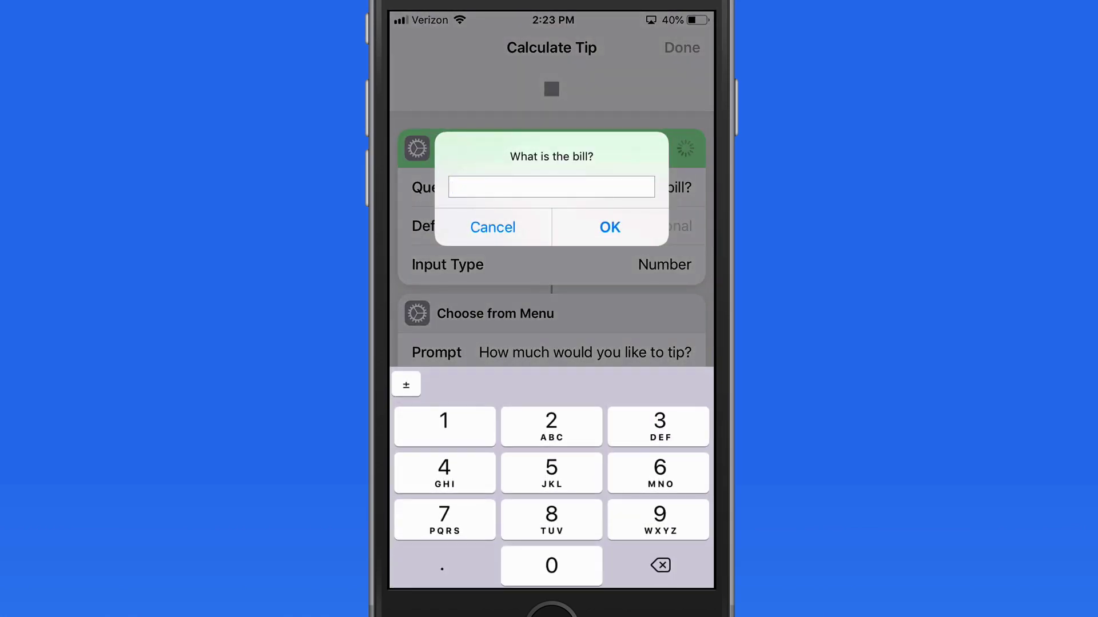
{"action": "left_click", "coordinate": [610, 227]}
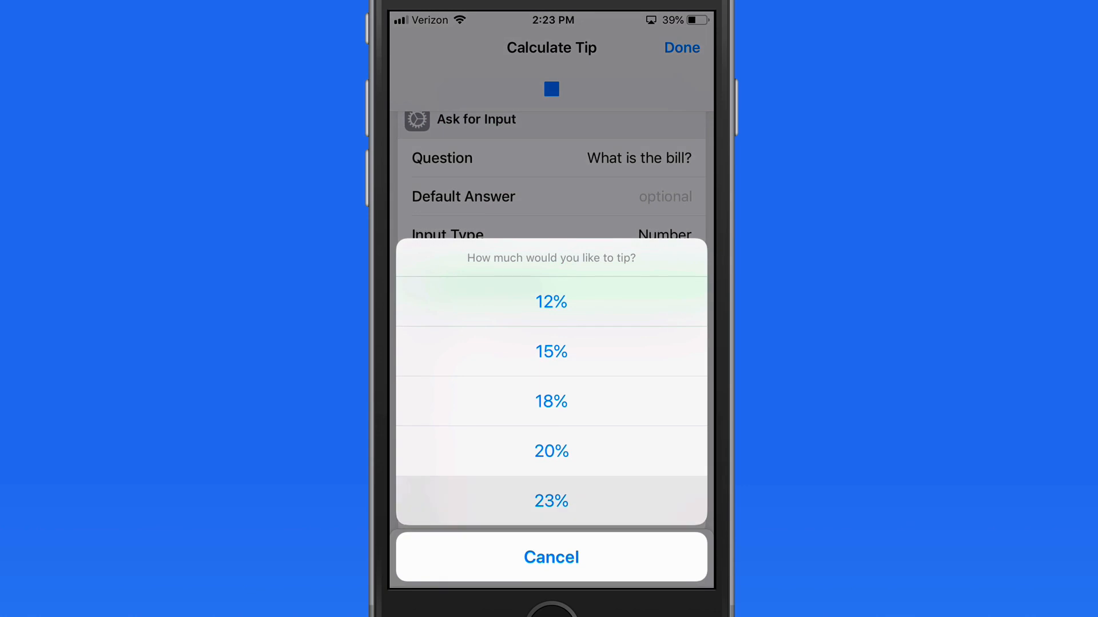
{"action": "left_click", "coordinate": [551, 302]}
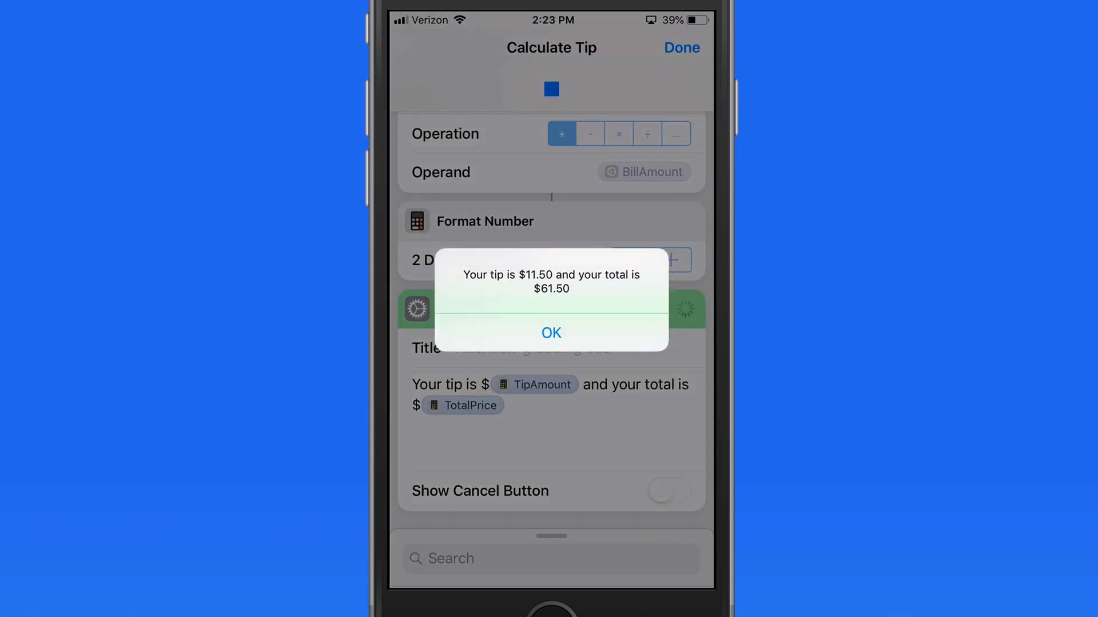
{"action": "left_click", "coordinate": [551, 333]}
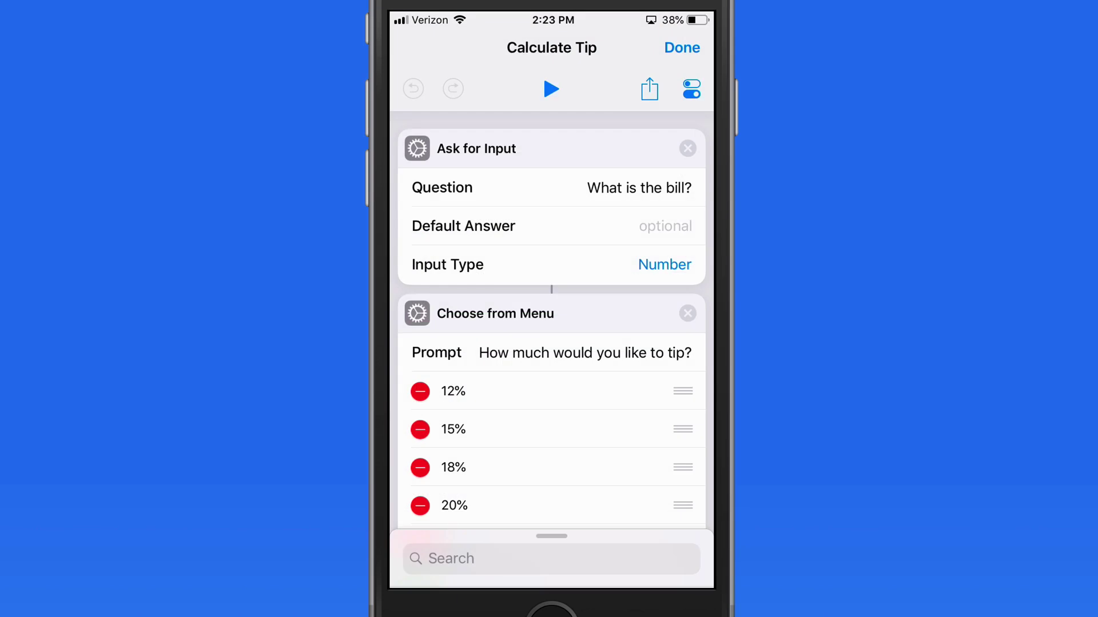
{"action": "left_click", "coordinate": [692, 89]}
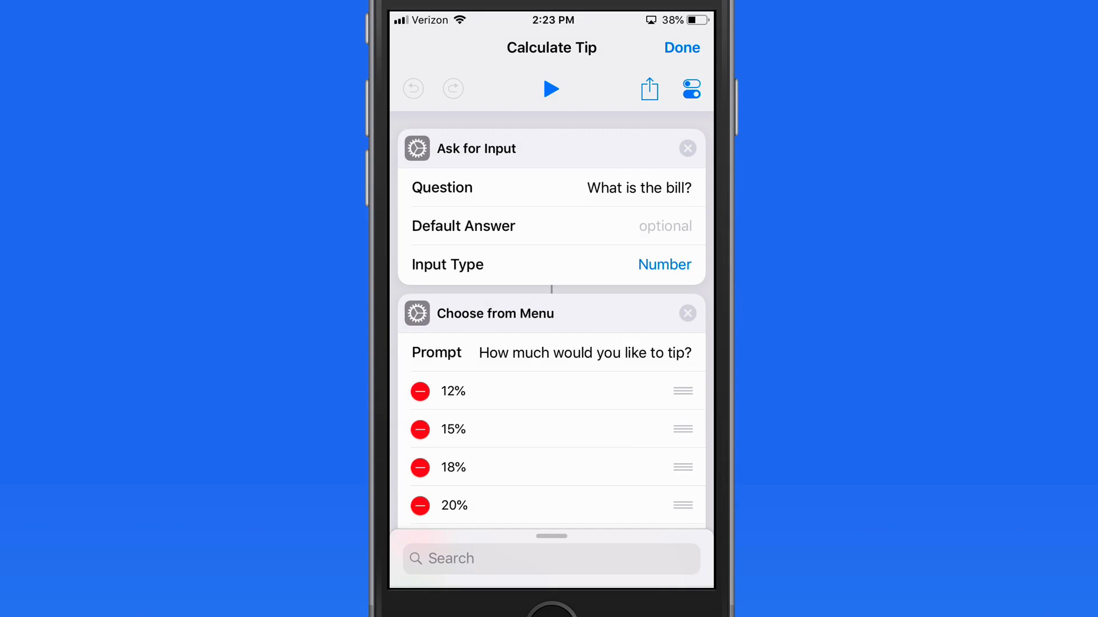
{"action": "left_click", "coordinate": [692, 88]}
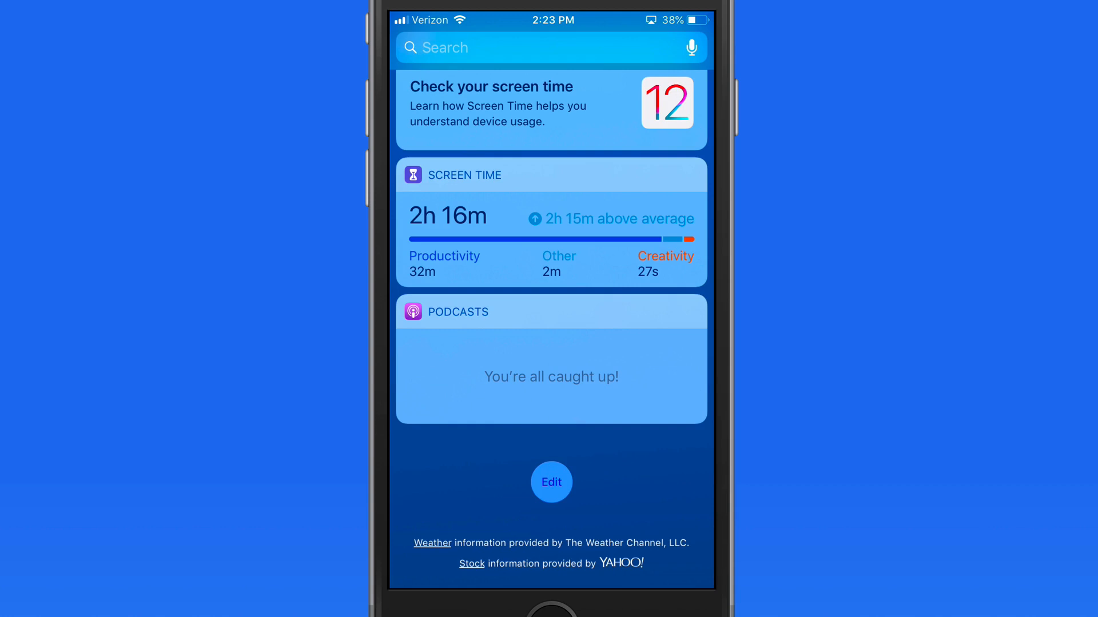
Edit the Today View and add the Shortcuts widget from More Widgets
{"action": "left_click", "coordinate": [551, 483]}
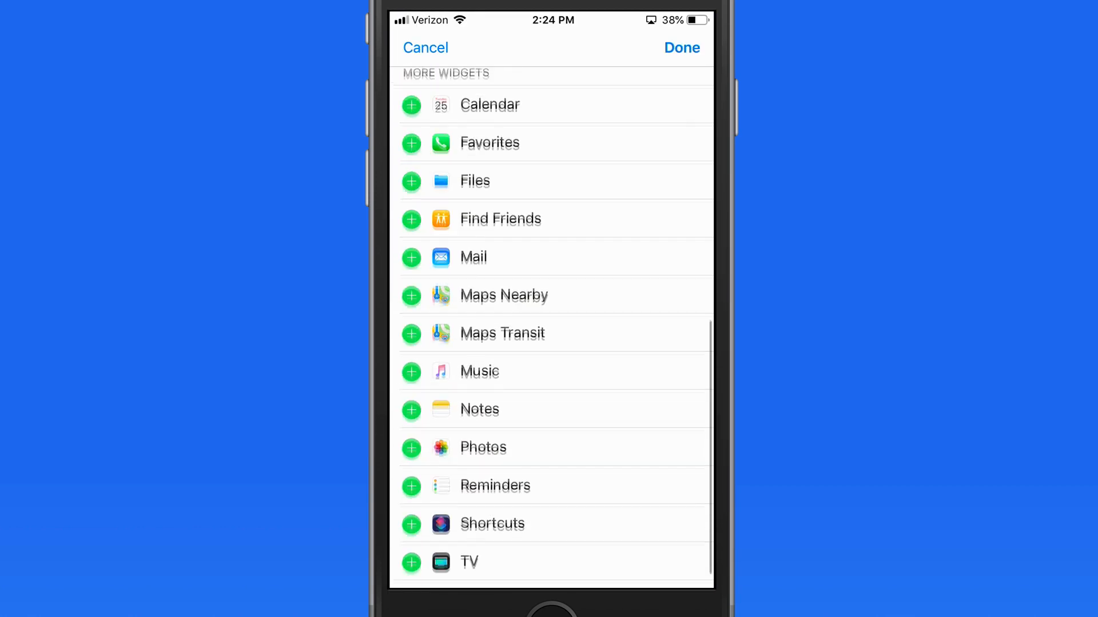
{"action": "left_click", "coordinate": [411, 524]}
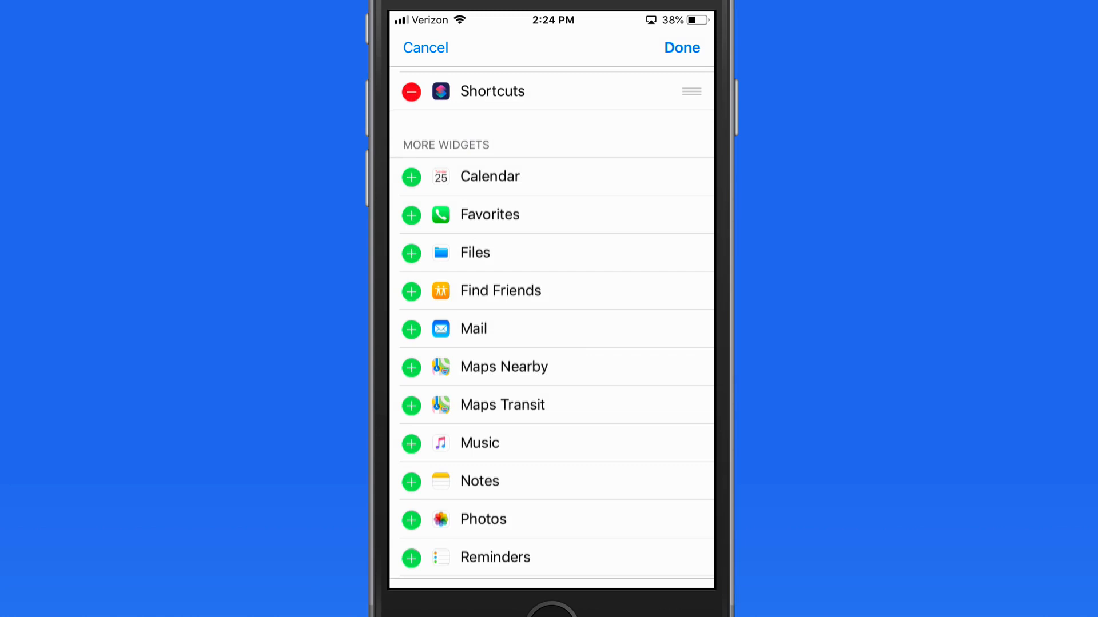
{"action": "scroll", "scroll_direction": "down", "scroll_amount": 3}
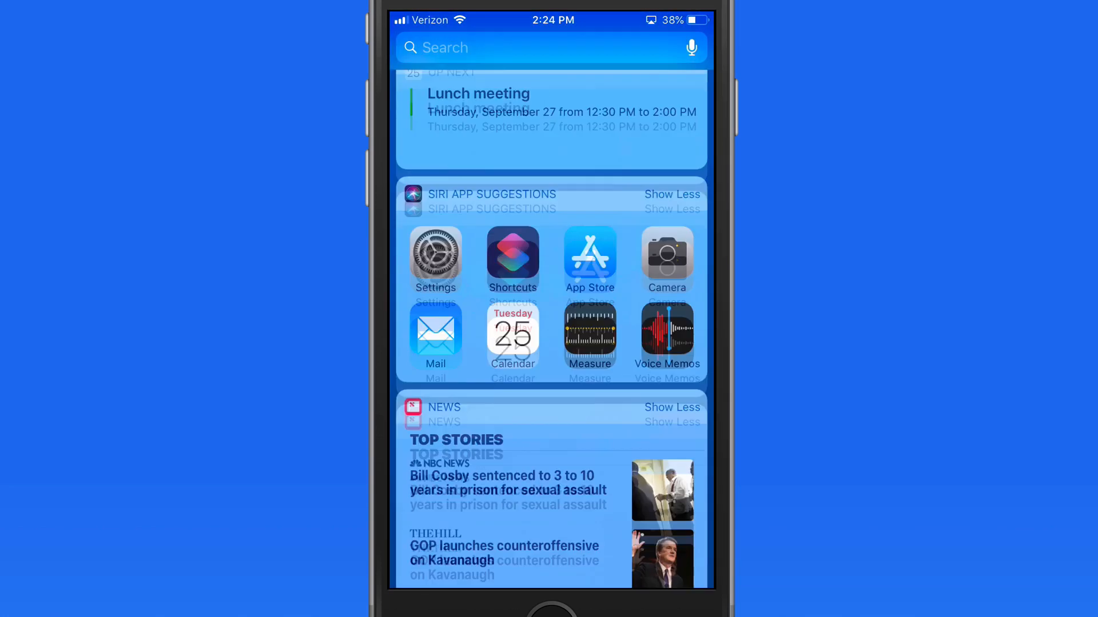
{"action": "scroll", "scroll_direction": "down", "scroll_amount": 3}
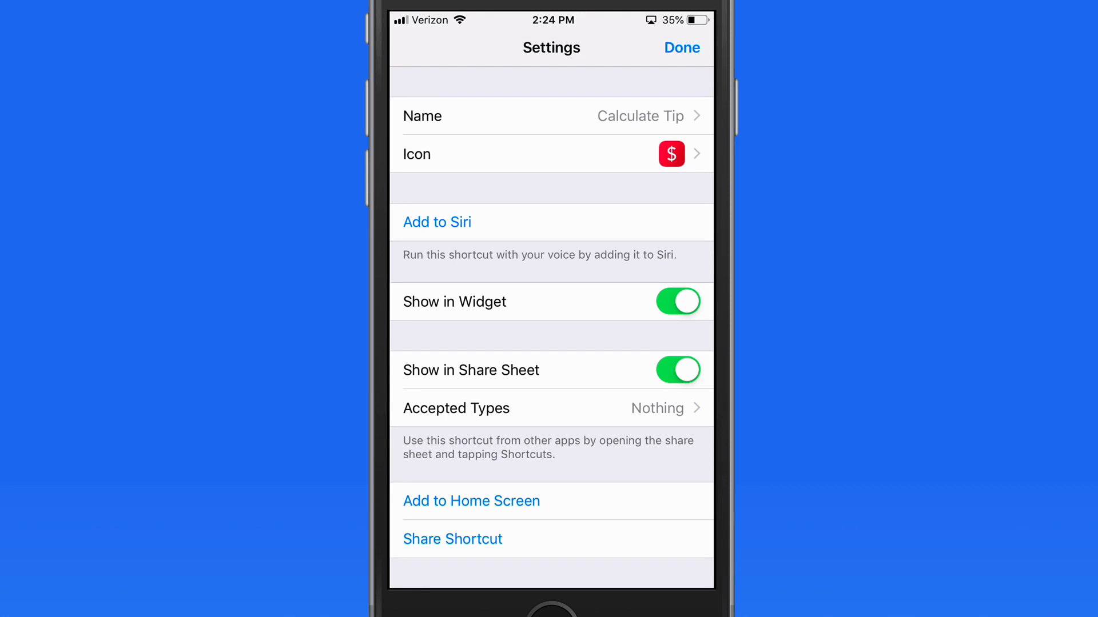
Turn off Show in Share Sheet for Calculate Tip and start Add to Home Screen
{"action": "left_click", "coordinate": [471, 501]}
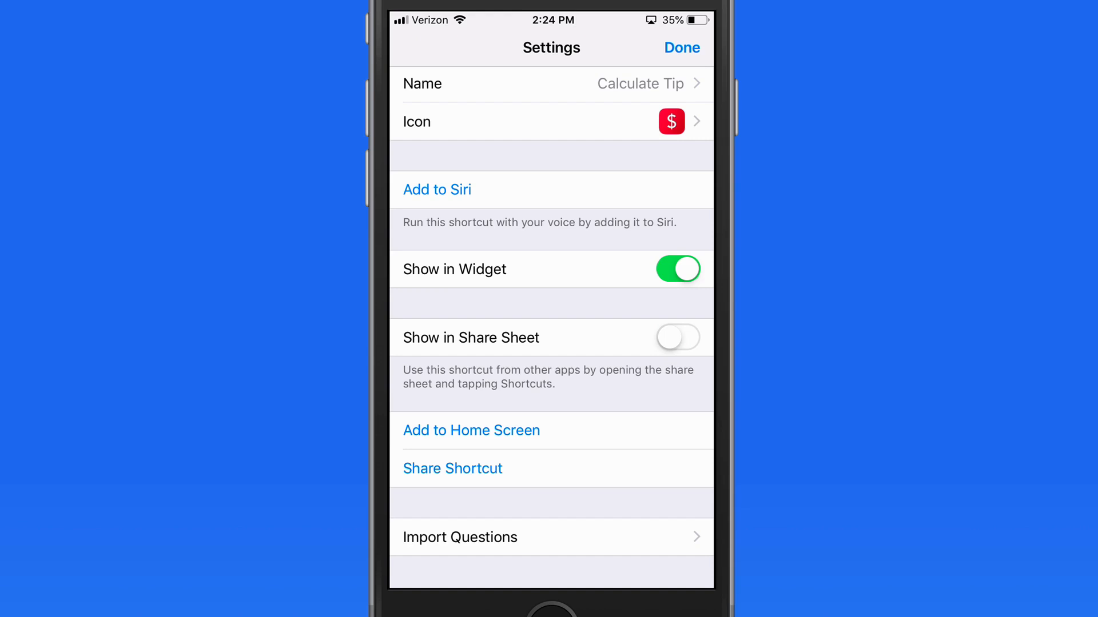
{"action": "left_click", "coordinate": [471, 431]}
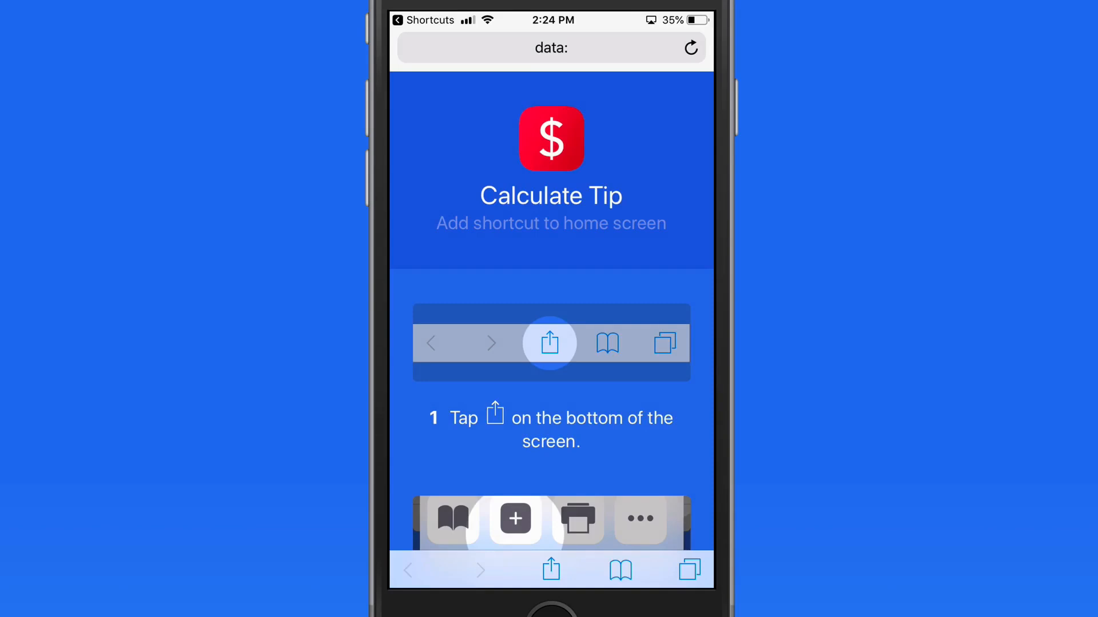
Add the Calculate Tip icon to the Home Screen via Safari's Share menu, then launch it
{"action": "left_click", "coordinate": [550, 343]}
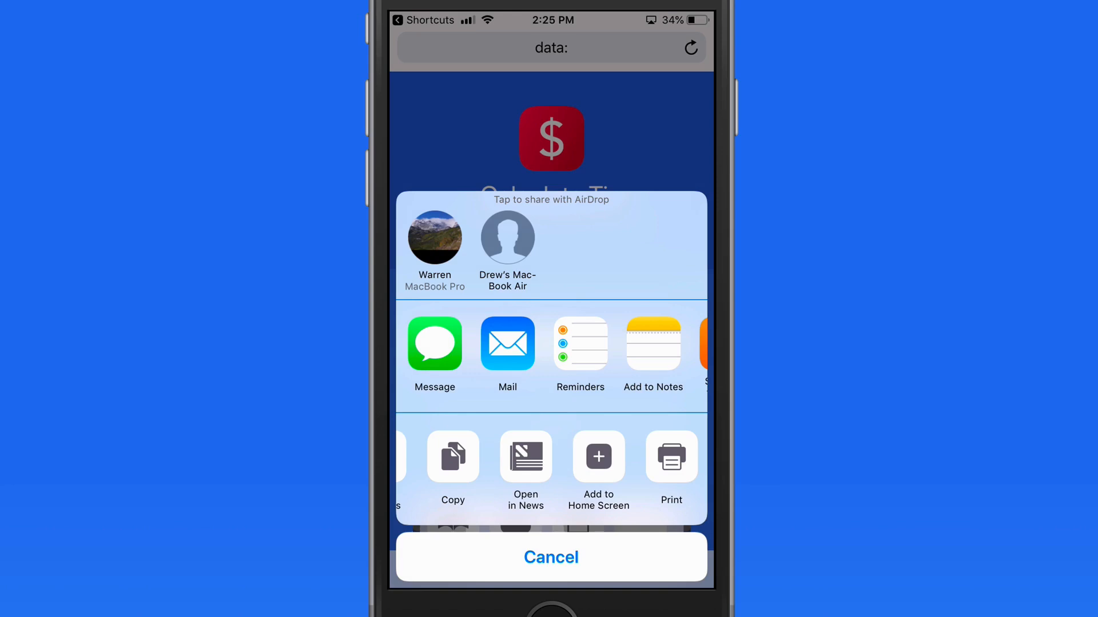
{"action": "left_click", "coordinate": [599, 456]}
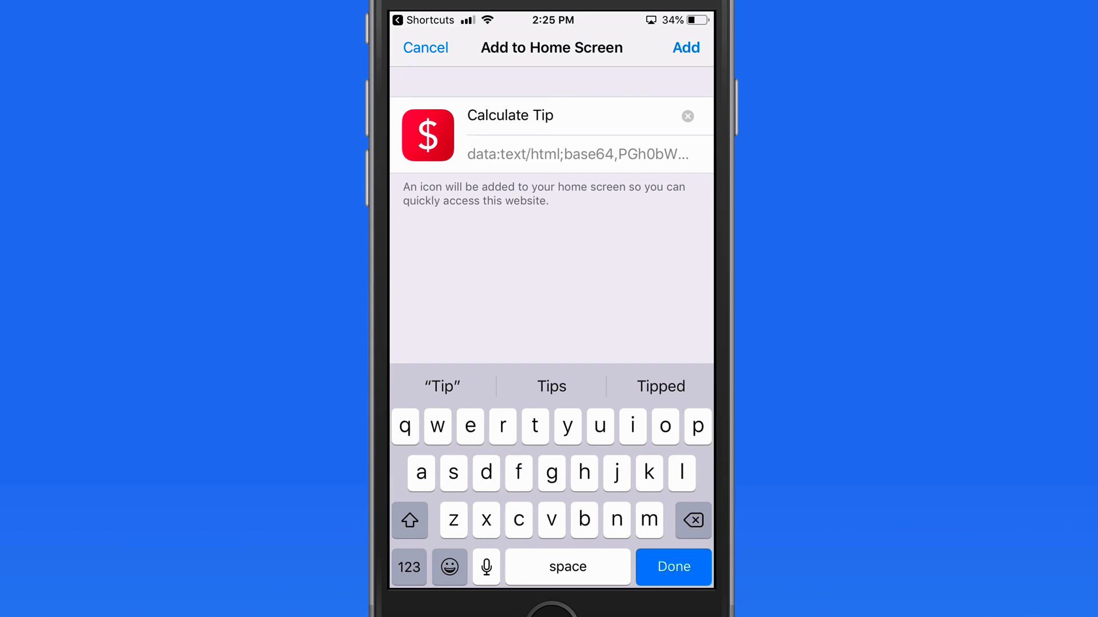
{"action": "left_click", "coordinate": [685, 47]}
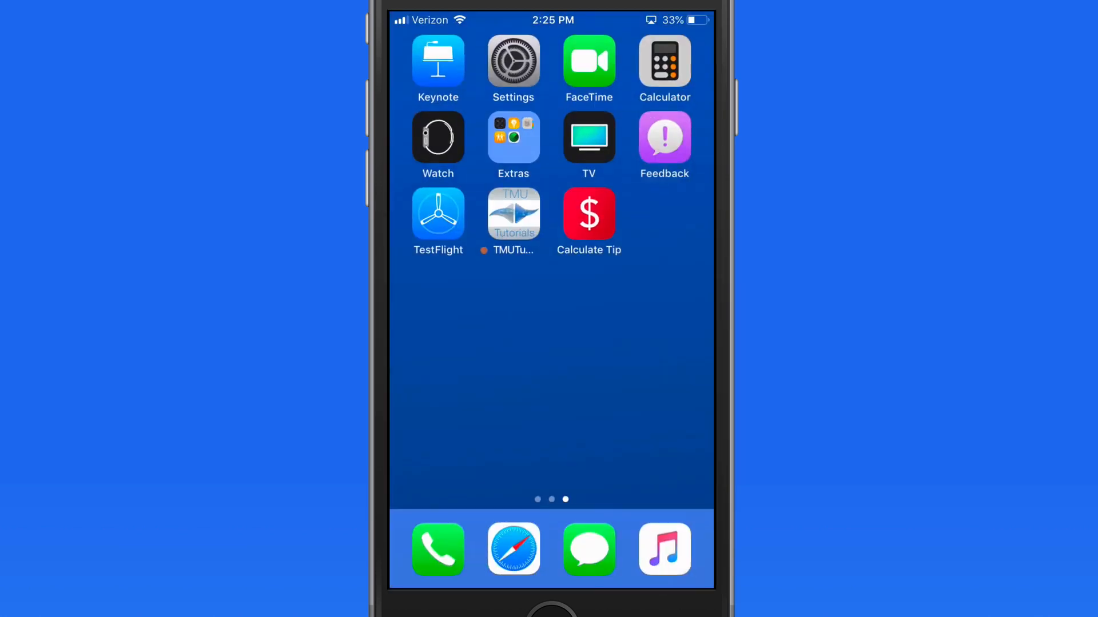
{"action": "left_click", "coordinate": [589, 214]}
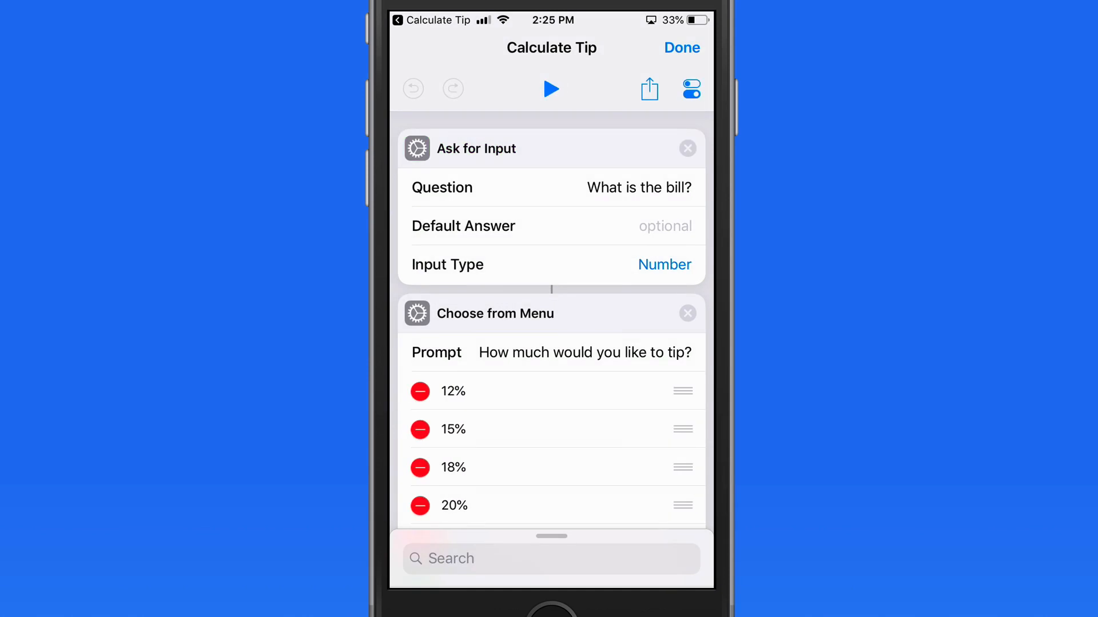
Add Calculate Tip to Siri by recording the phrase "Calculate Tip"
{"action": "left_click", "coordinate": [691, 89]}
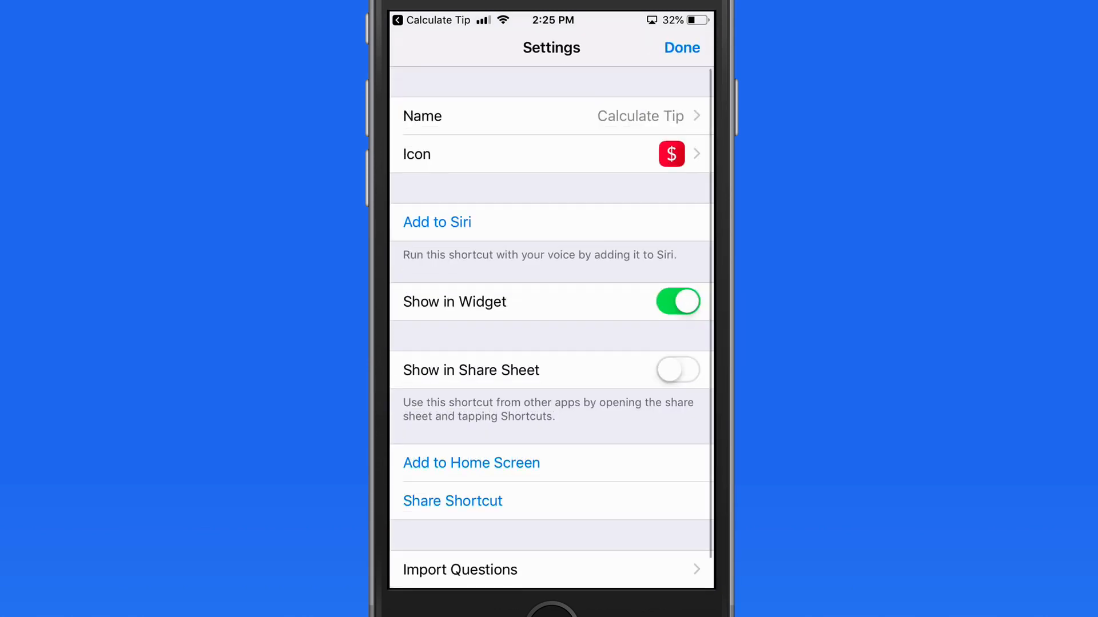
{"action": "left_click", "coordinate": [436, 222]}
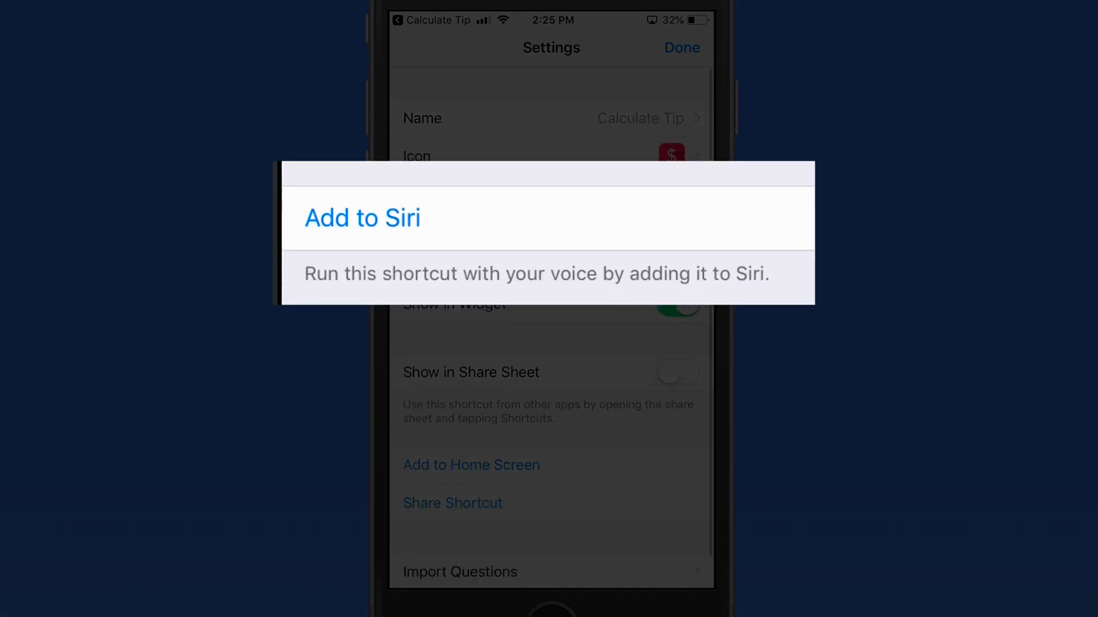
{"action": "left_click", "coordinate": [363, 218]}
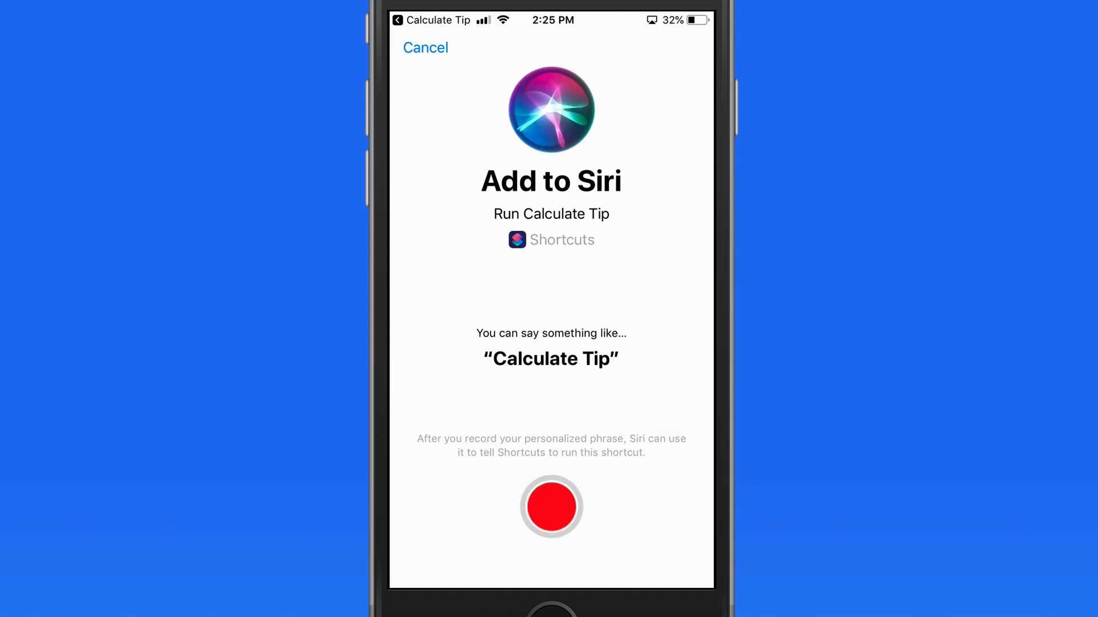
{"action": "left_click", "coordinate": [551, 507]}
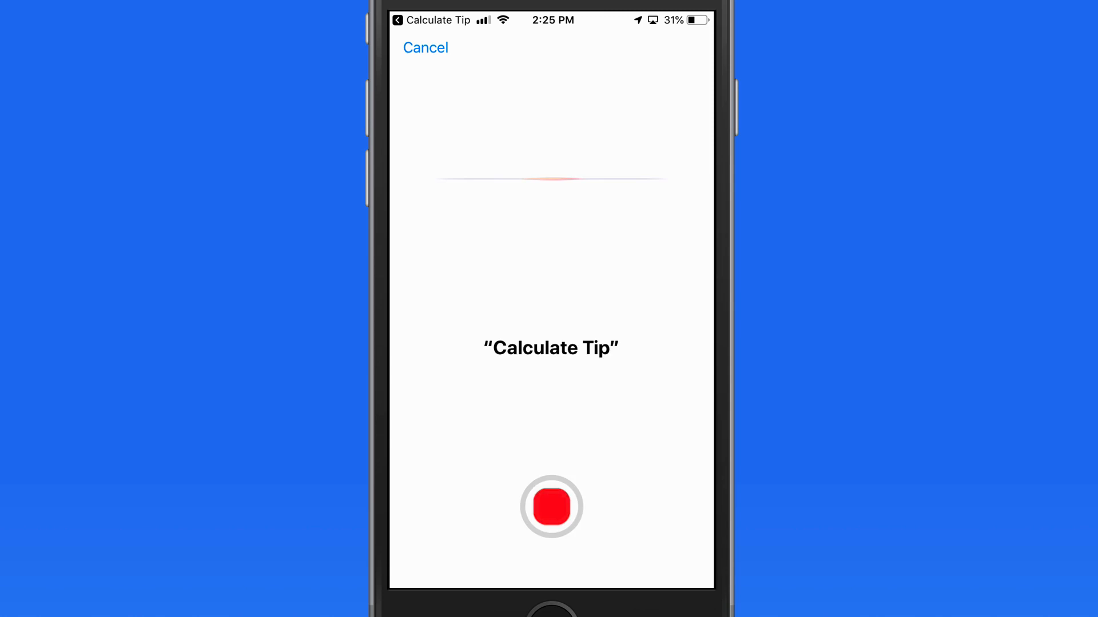
{"action": "left_click", "coordinate": [551, 508]}
{"action": "type", "text": "6"}
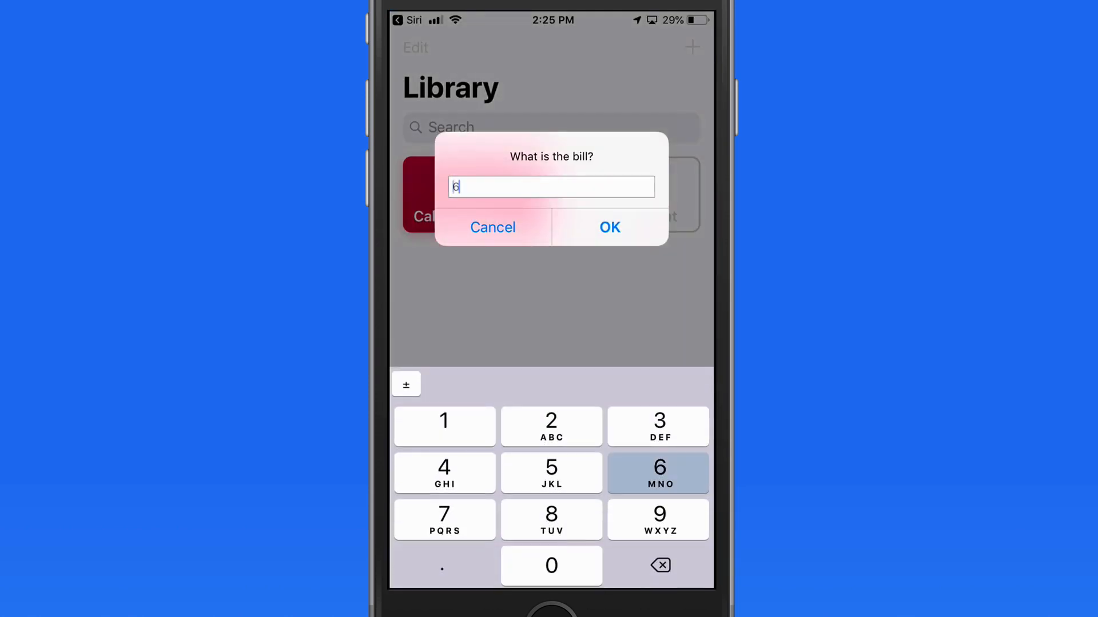
Enter a 65.25 bill, choose the 23% tip, and dismiss the $15.01/$80.26 result
{"action": "type", "text": "5.25"}
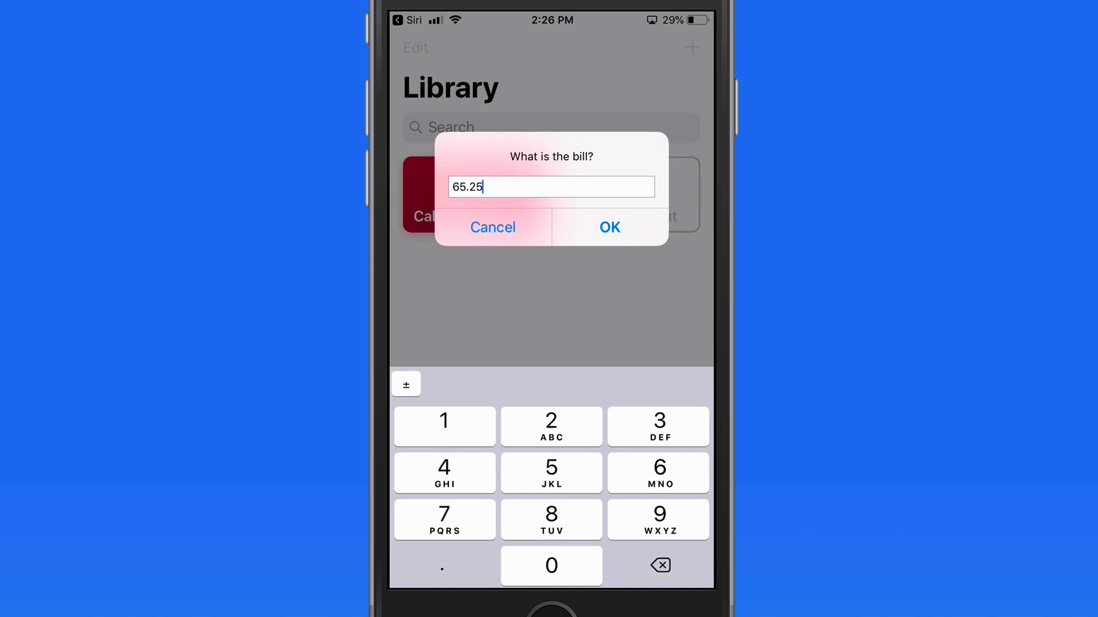
{"action": "left_click", "coordinate": [609, 227]}
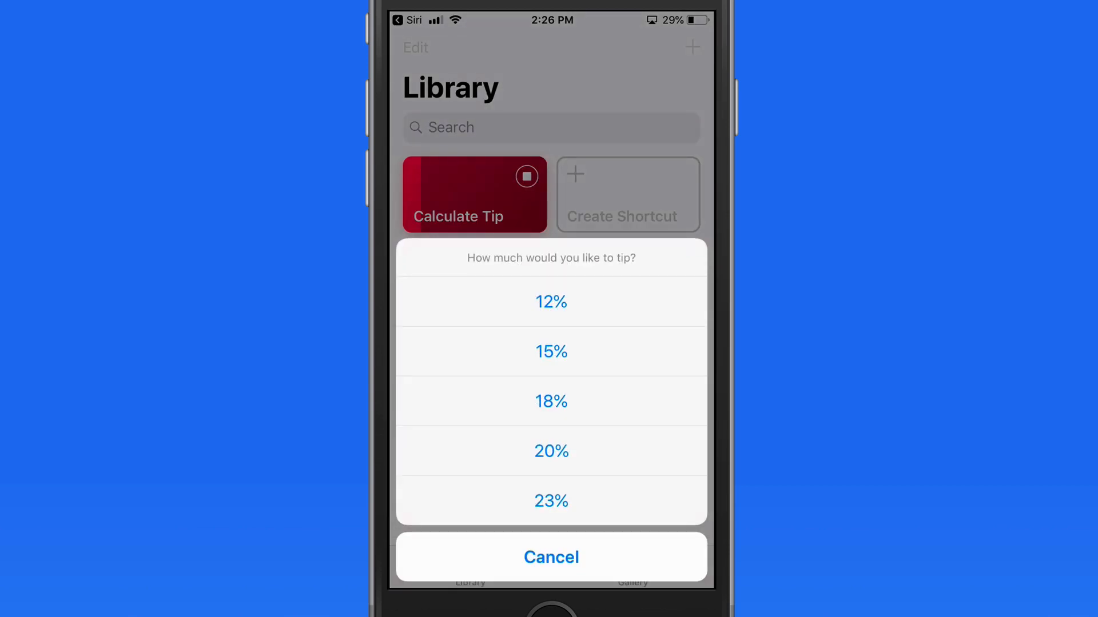
{"action": "left_click", "coordinate": [551, 402]}
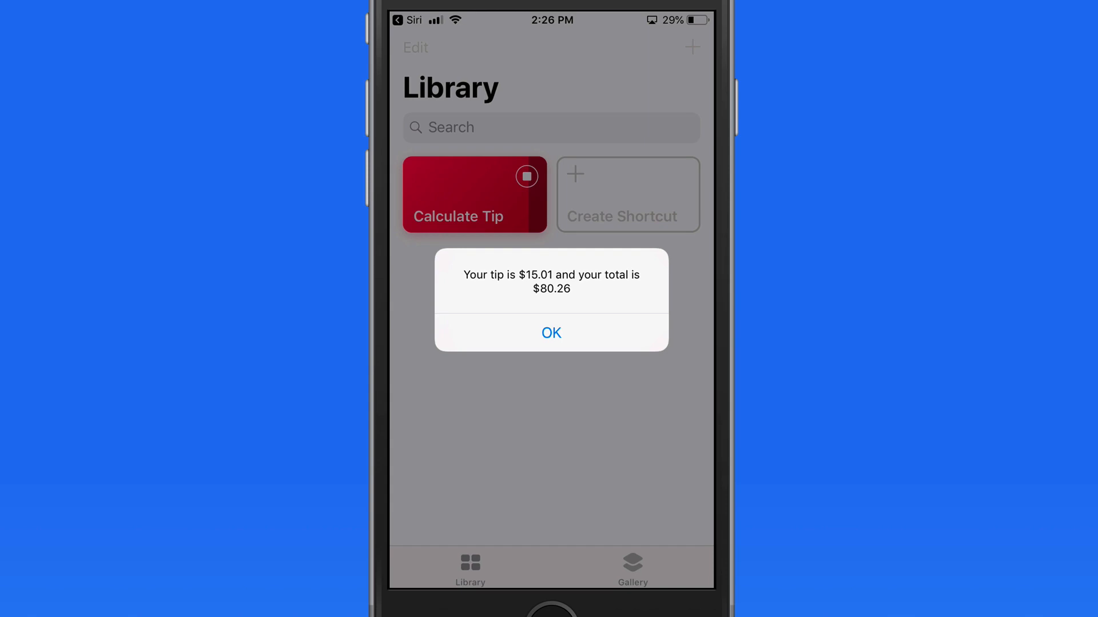
{"action": "left_click", "coordinate": [551, 333]}
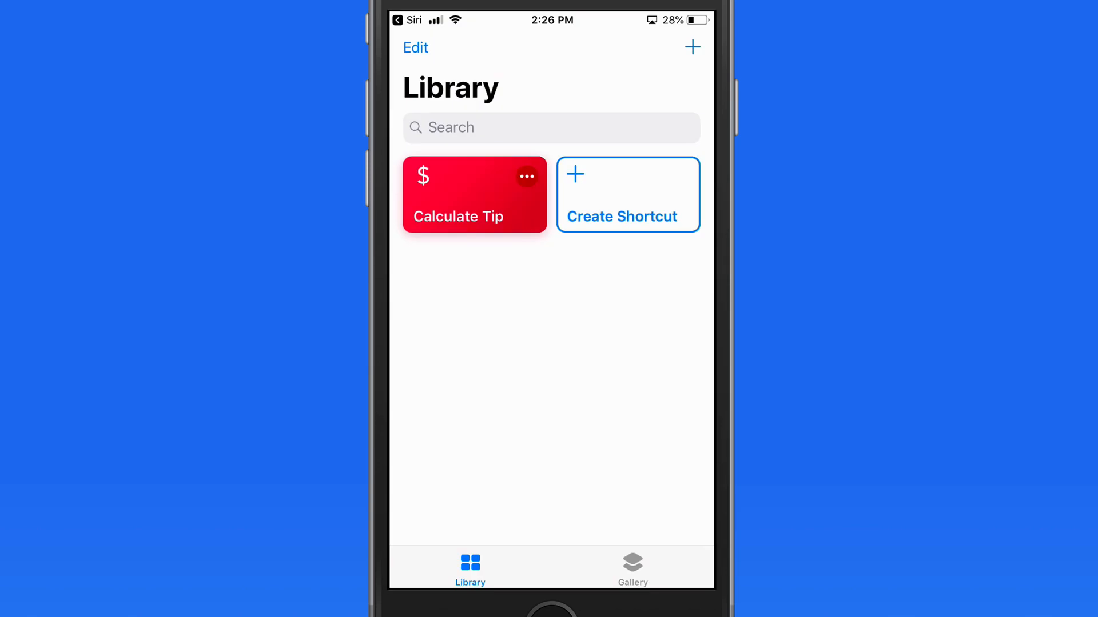
Select Calculate Tip in edit mode, exit without changes, and show the Gallery
{"action": "left_click", "coordinate": [475, 194]}
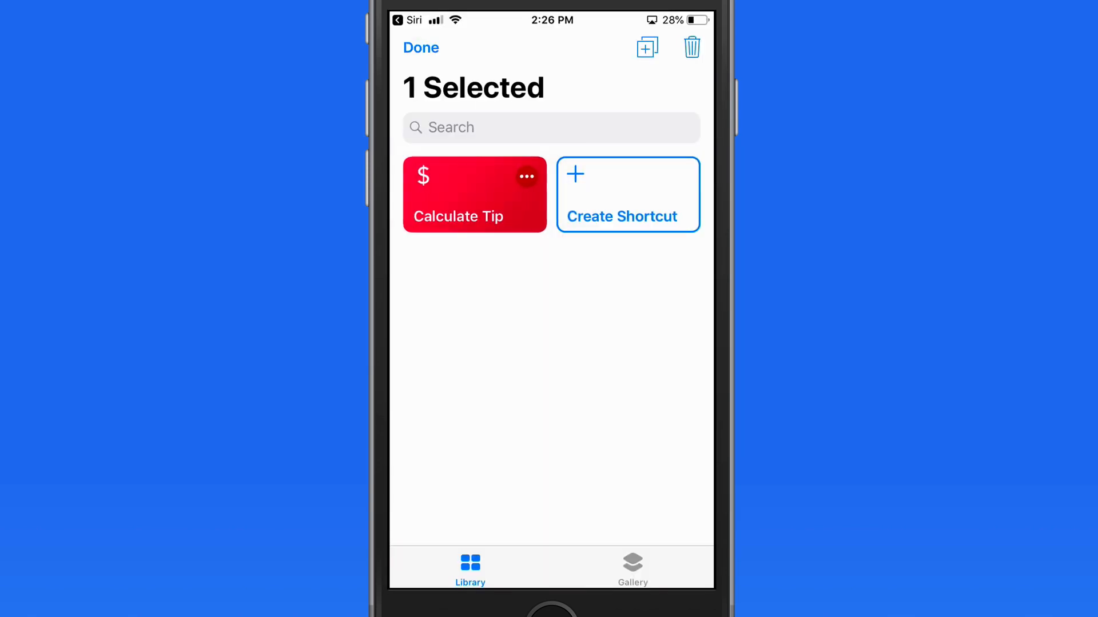
{"action": "left_click", "coordinate": [474, 195]}
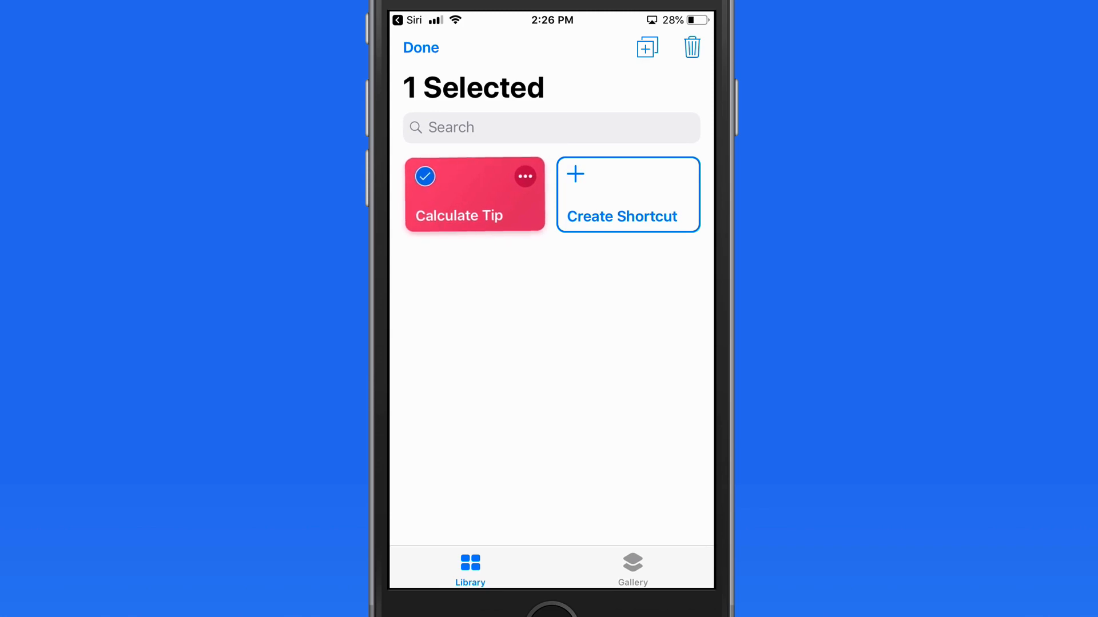
{"action": "left_click", "coordinate": [691, 47]}
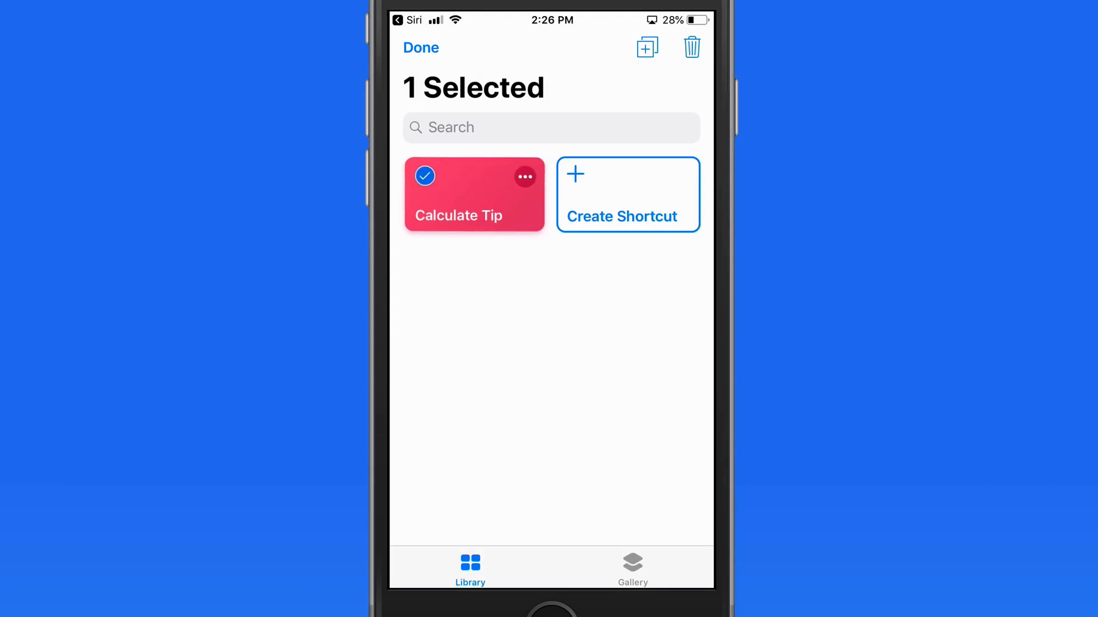
{"action": "left_click", "coordinate": [647, 47]}
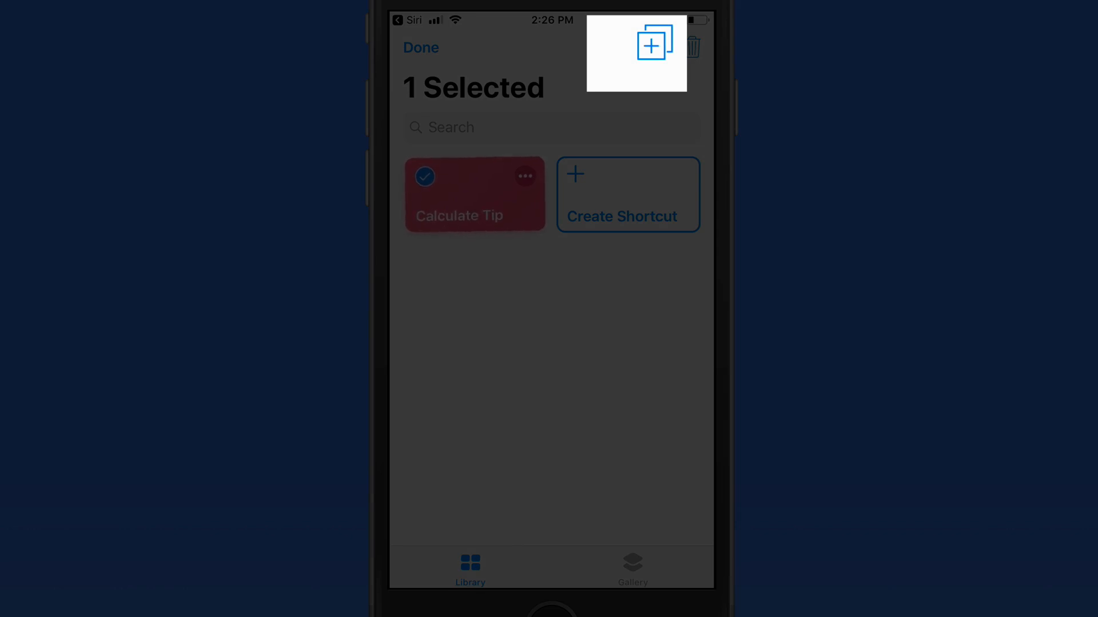
{"action": "left_click", "coordinate": [420, 48]}
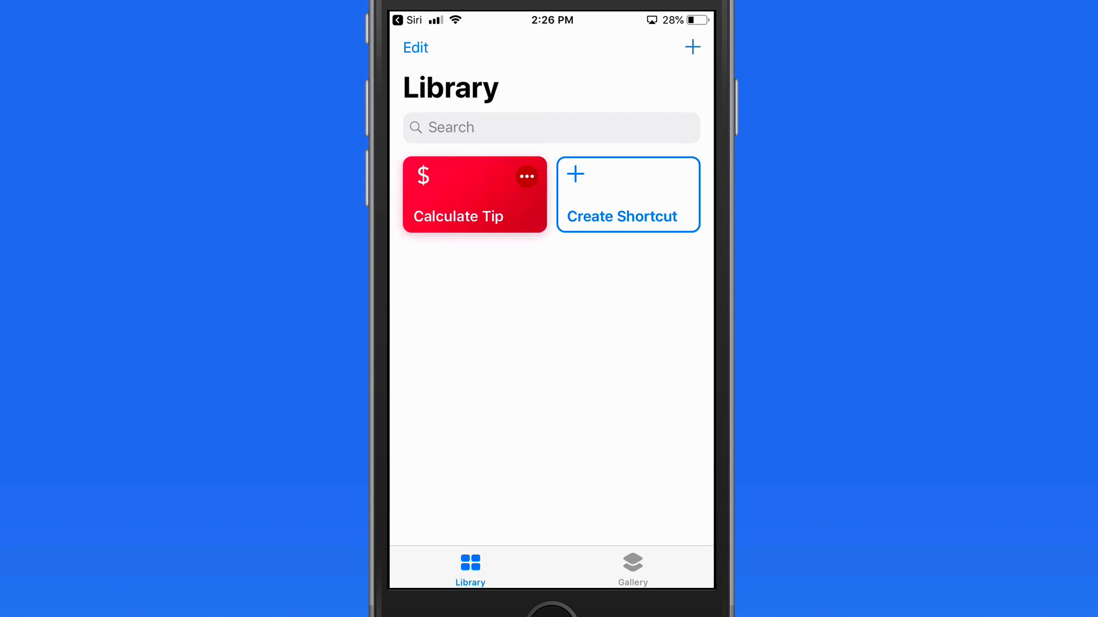
{"action": "left_click", "coordinate": [632, 567]}
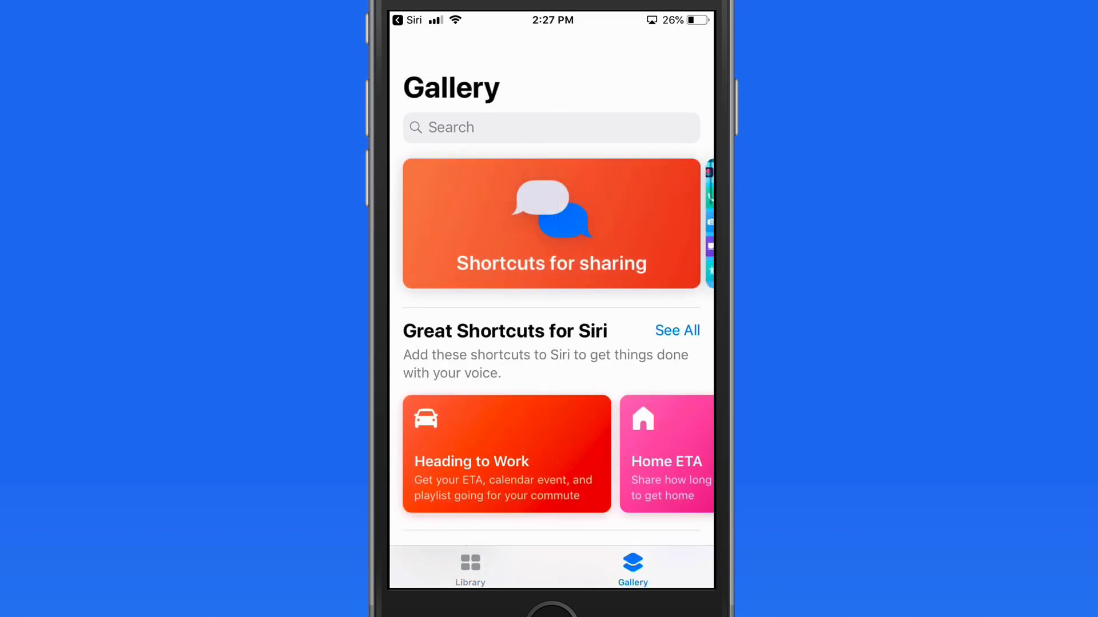
Expand Great Shortcuts for Siri and preview Say Cheese without adding it
{"action": "left_click", "coordinate": [677, 330]}
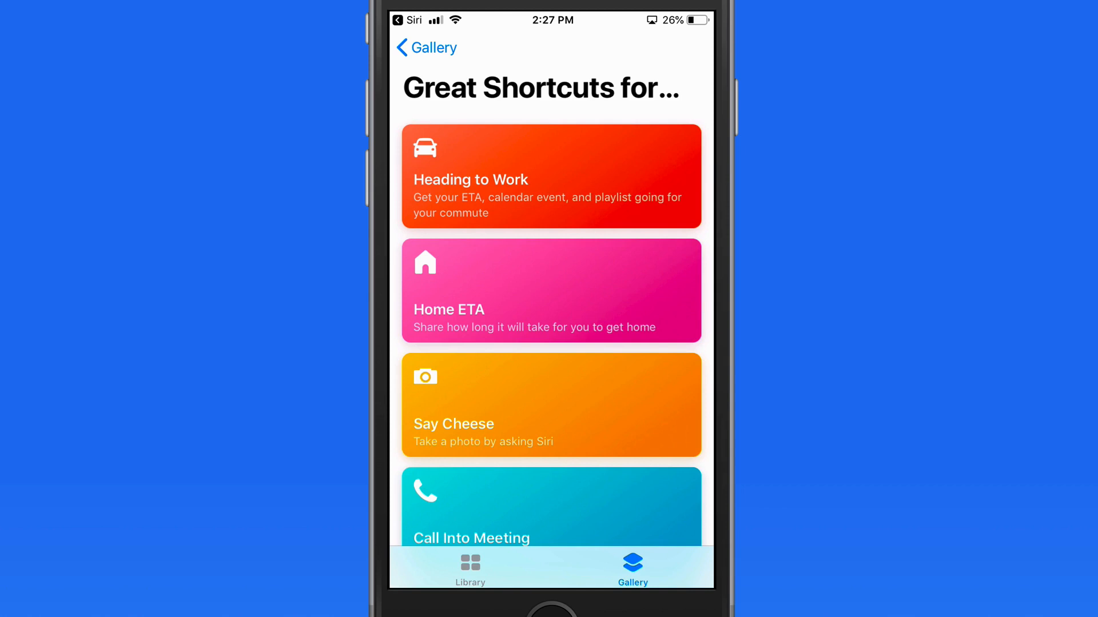
{"action": "scroll", "scroll_direction": "down", "scroll_amount": 3}
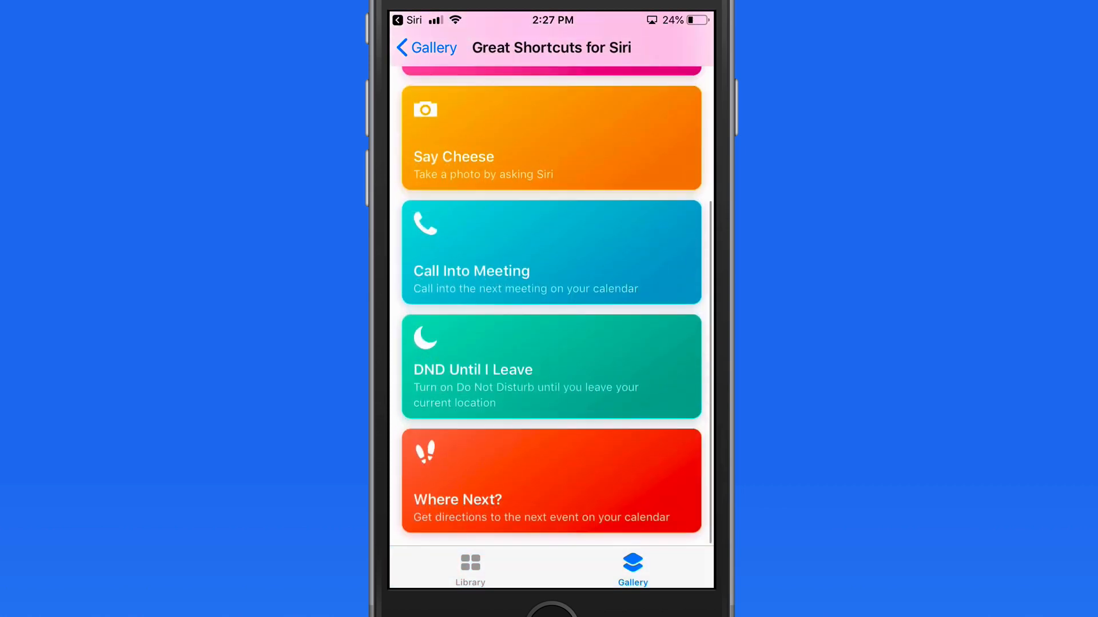
{"action": "left_click", "coordinate": [550, 138]}
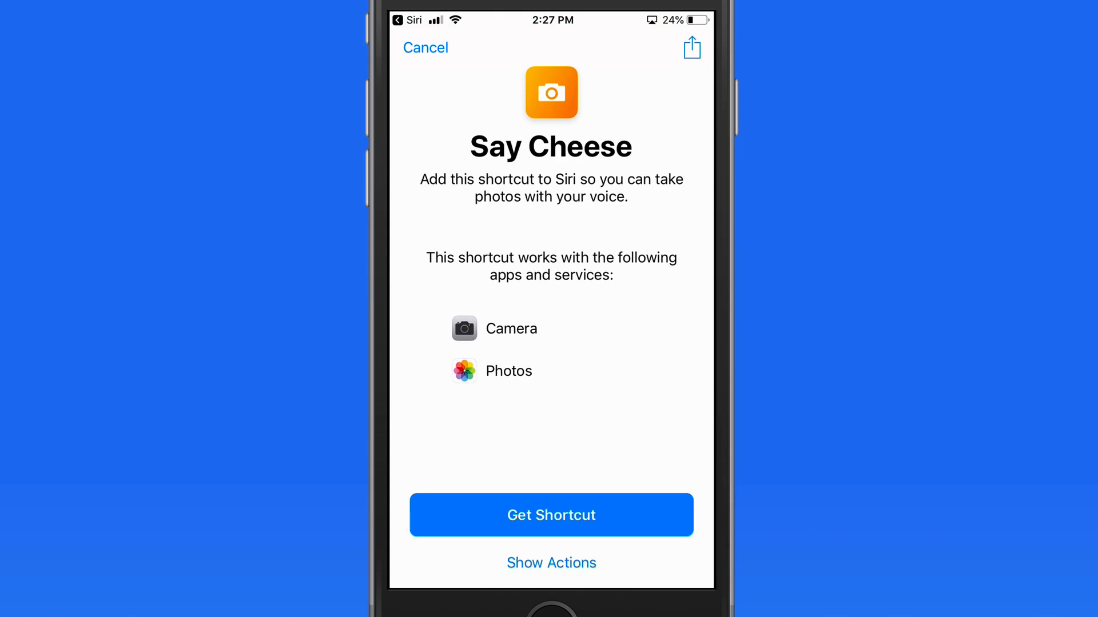
{"action": "left_click", "coordinate": [426, 47]}
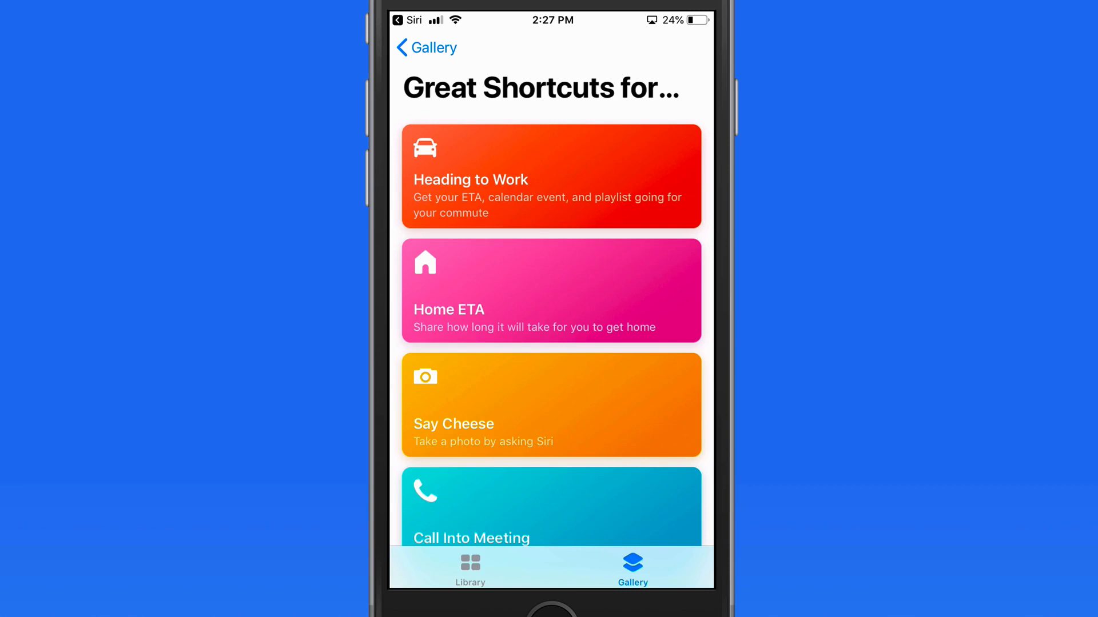